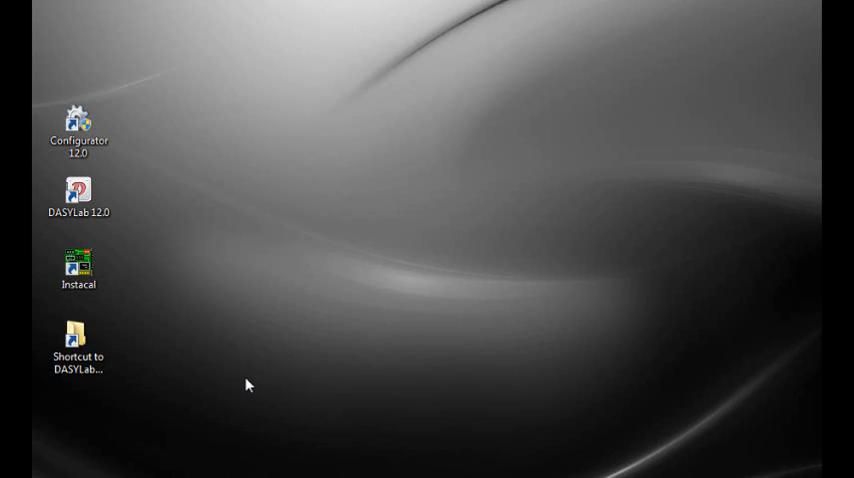
Launch InstaCal from its desktop icon
left_click(76, 268)
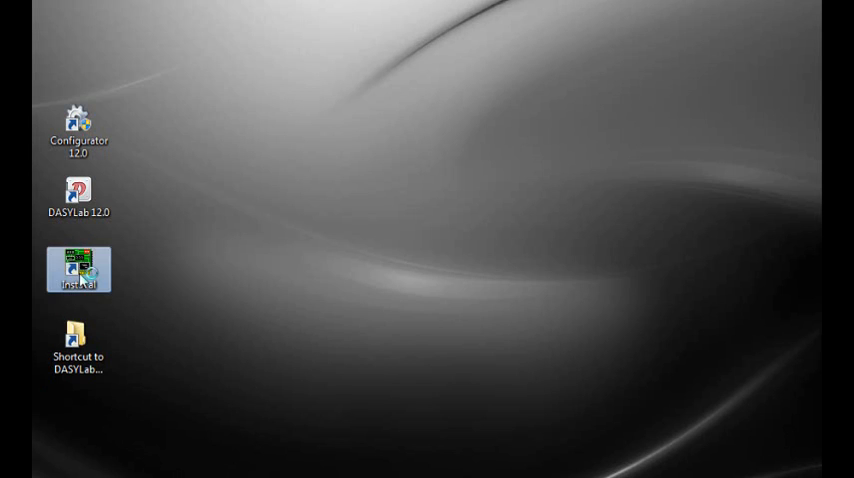
double_click(80, 270)
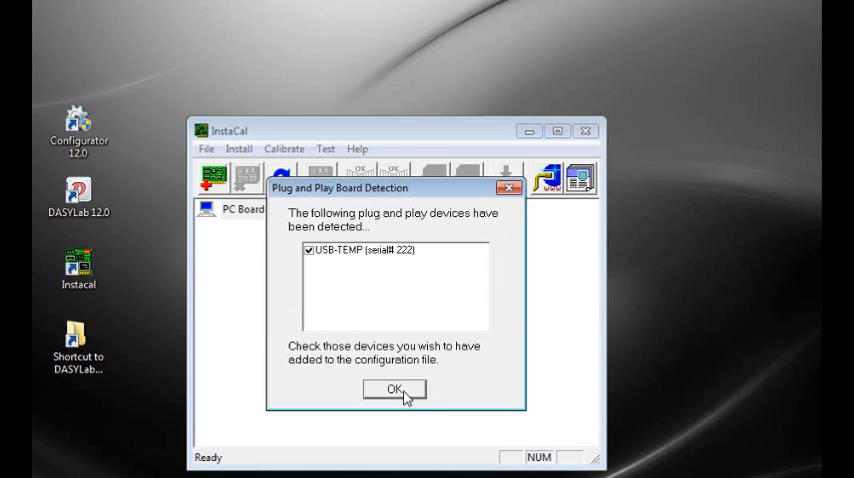
Add the detected USB-TEMP, review channel settings CH0-1 and CH2-3, and decline writing configurations to the board
left_click(392, 388)
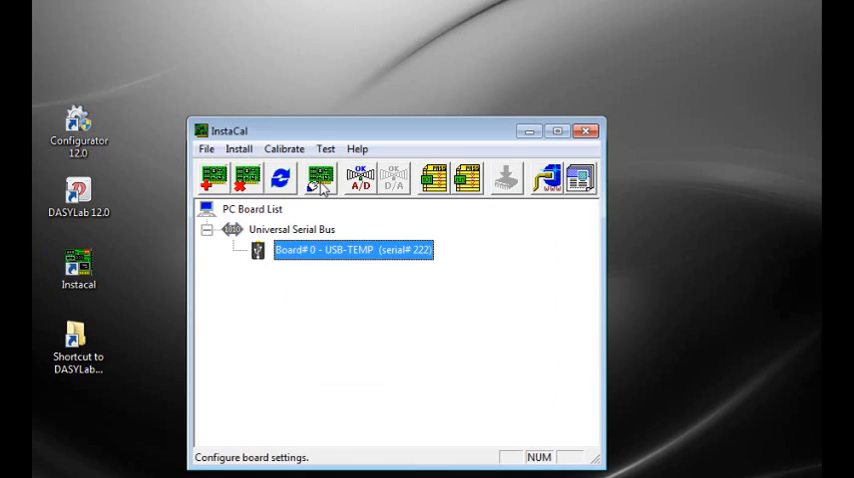
left_click(316, 180)
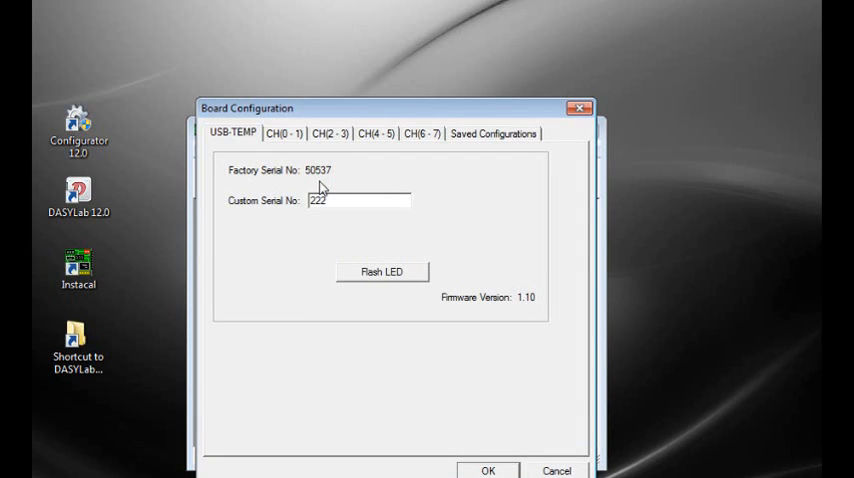
left_click(288, 132)
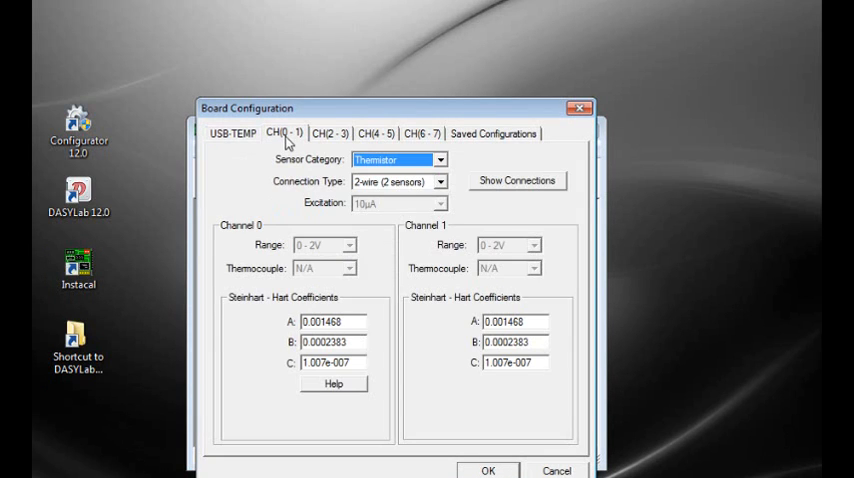
mouse_move(386, 232)
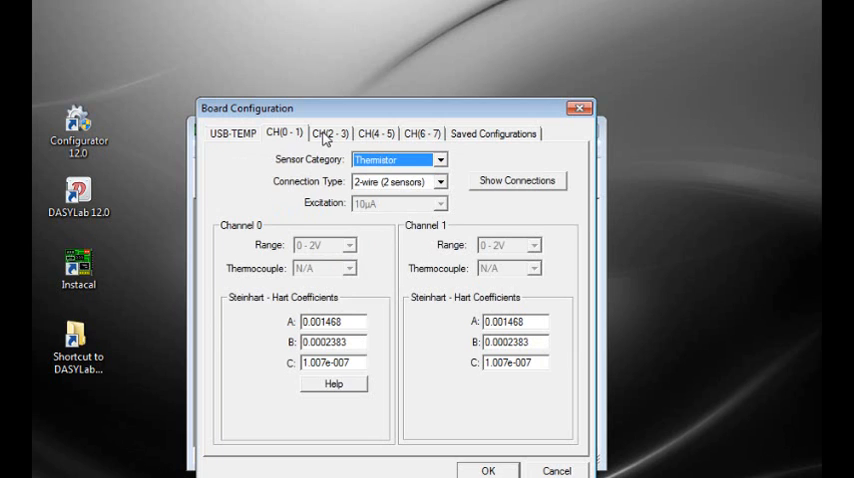
left_click(330, 132)
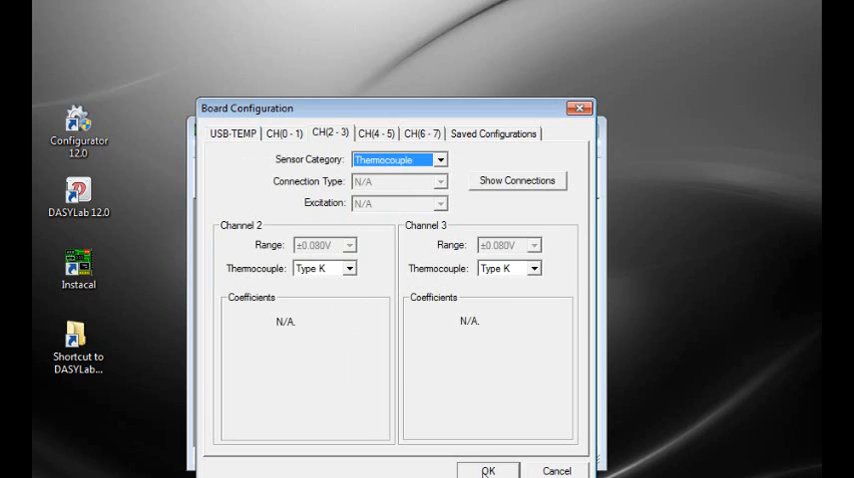
left_click(488, 472)
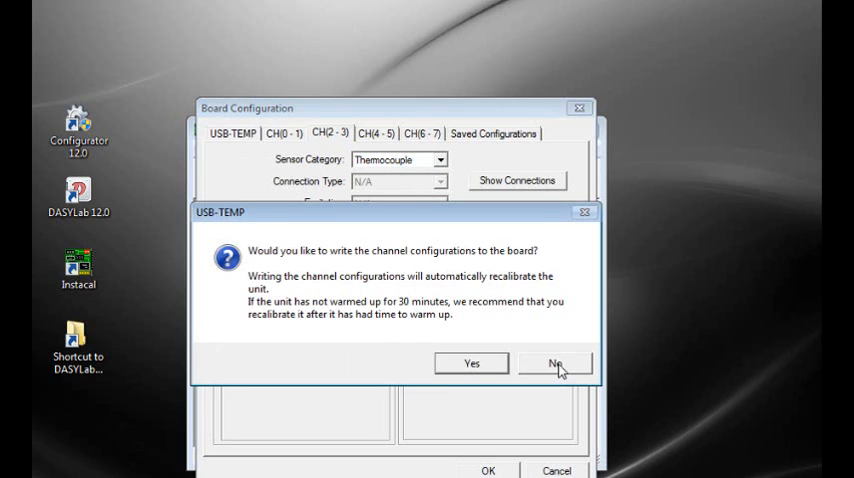
left_click(556, 364)
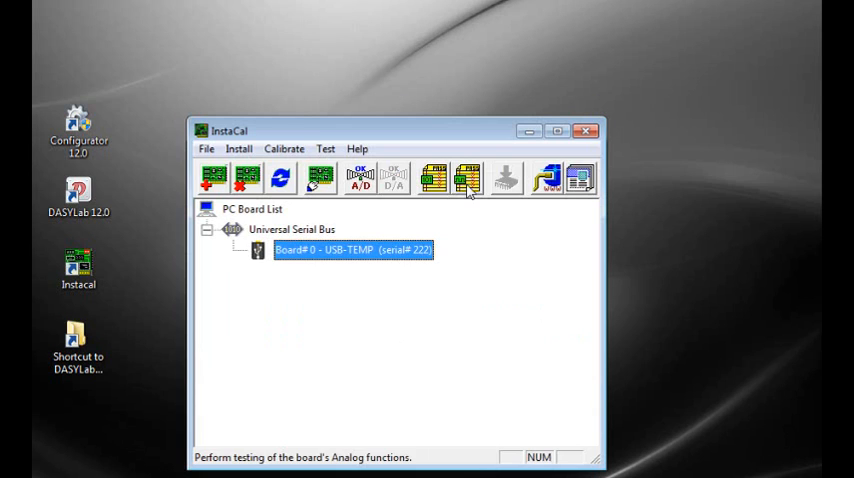
Run the analog temperature test on channels 0-3, then exit InstaCal
left_click(460, 178)
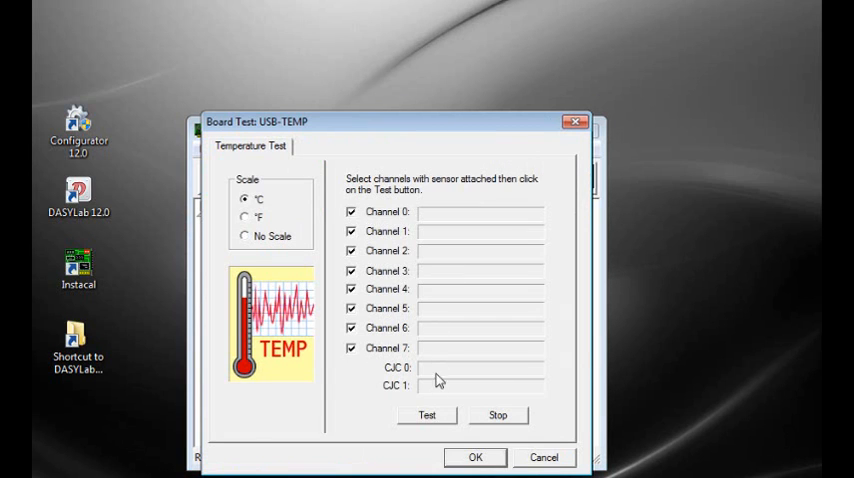
left_click(426, 416)
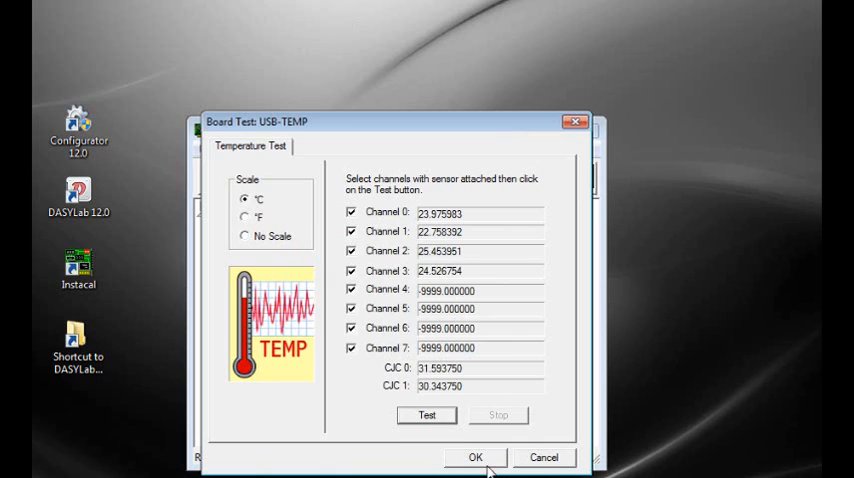
left_click(476, 456)
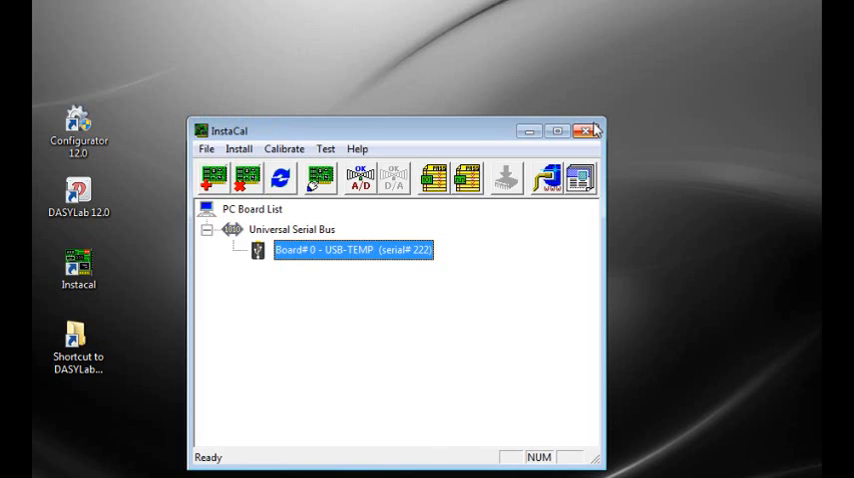
left_click(588, 128)
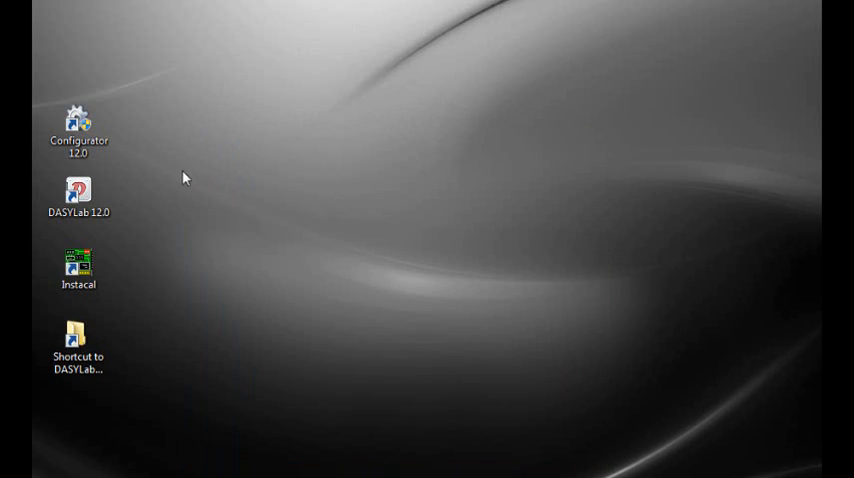
Launch DASYLab and place an MCC-DRV Analog Input module sourced from the USB-TEMP device
double_click(76, 190)
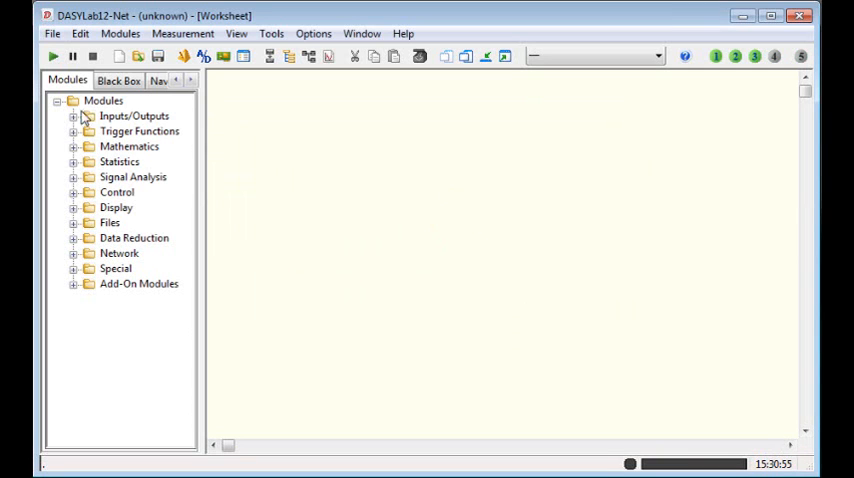
left_click(72, 116)
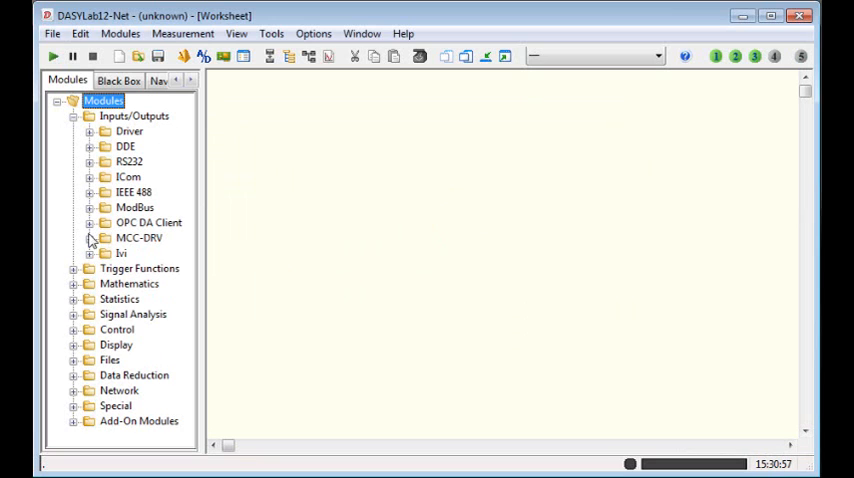
left_click(88, 236)
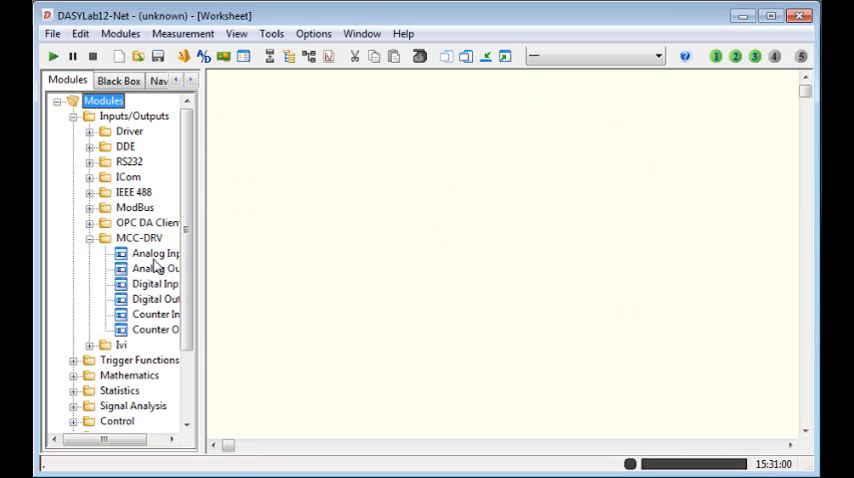
double_click(152, 254)
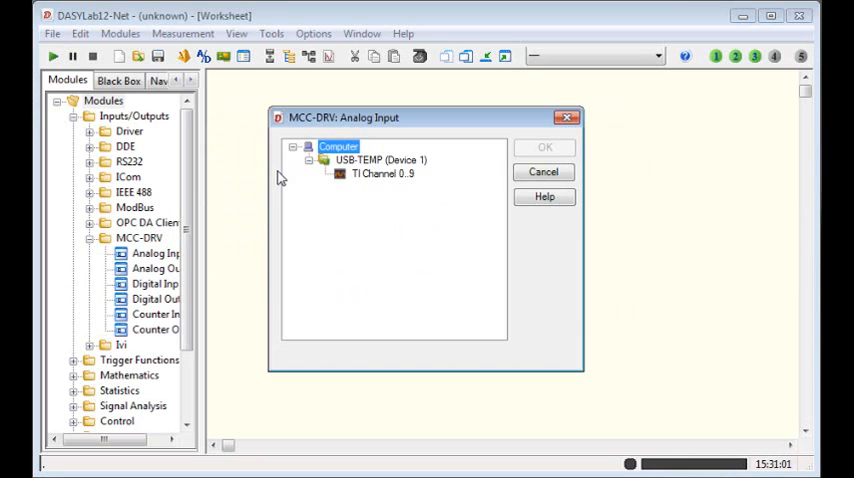
left_click(380, 172)
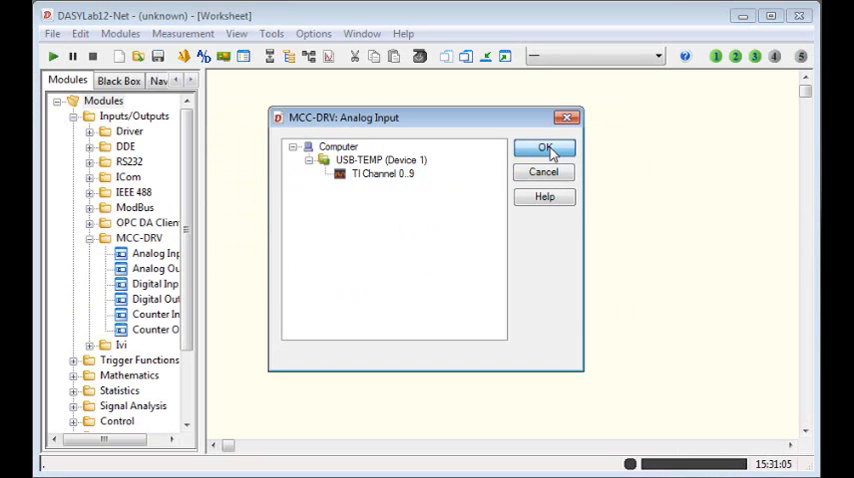
left_click(544, 148)
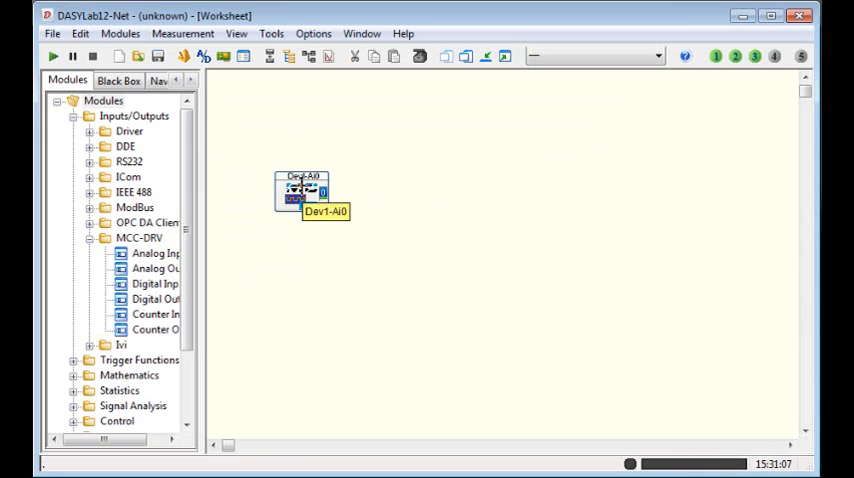
Enable channels 0-3 in Fahrenheit and name them Position 1-4 in the Dev1-AI0 module
double_click(296, 190)
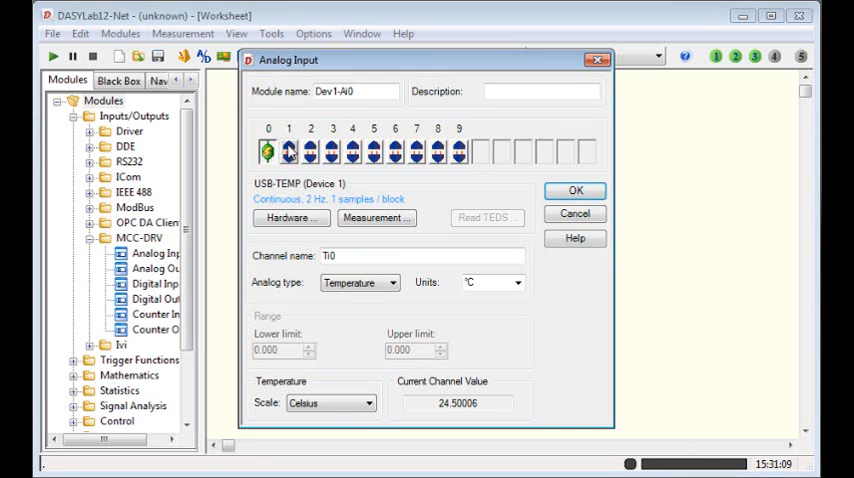
left_click(312, 152)
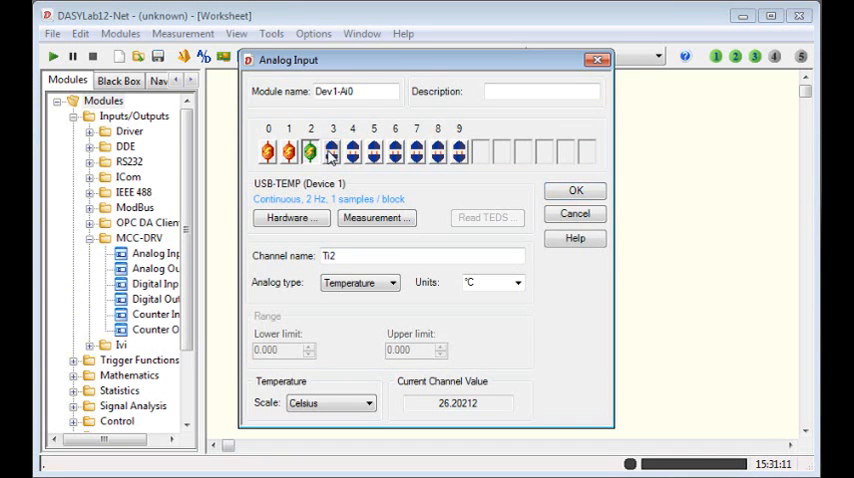
left_click(318, 156)
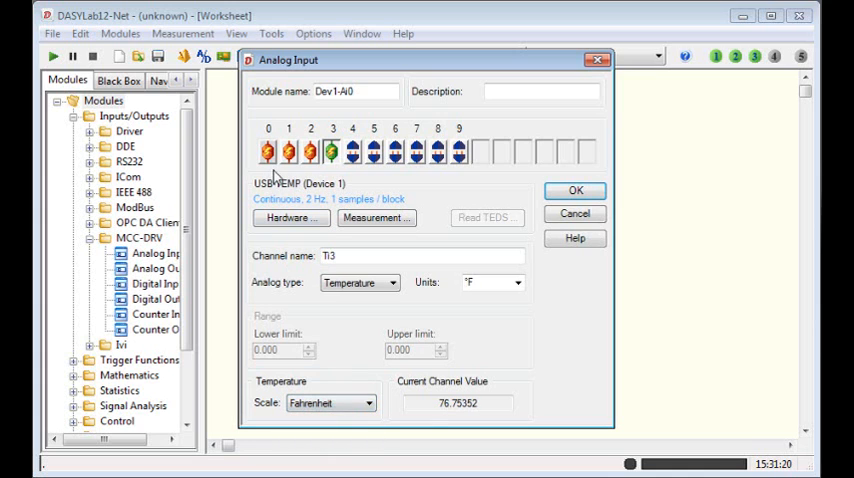
left_click(328, 402)
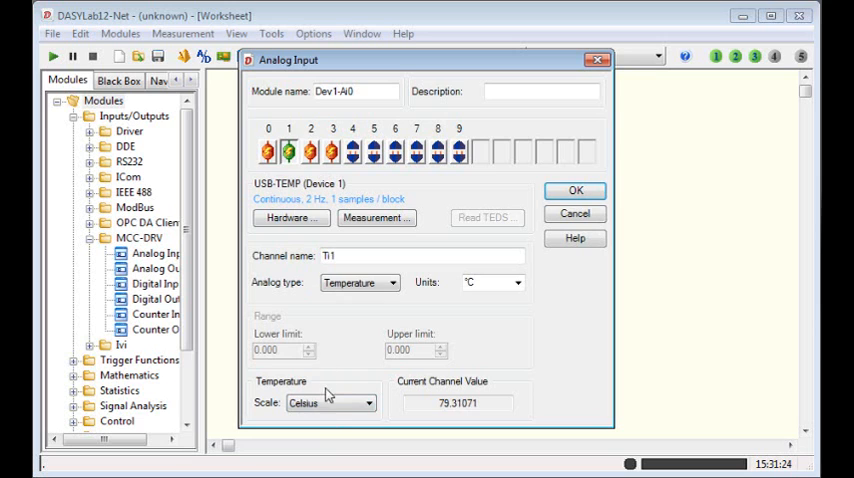
left_click(268, 152)
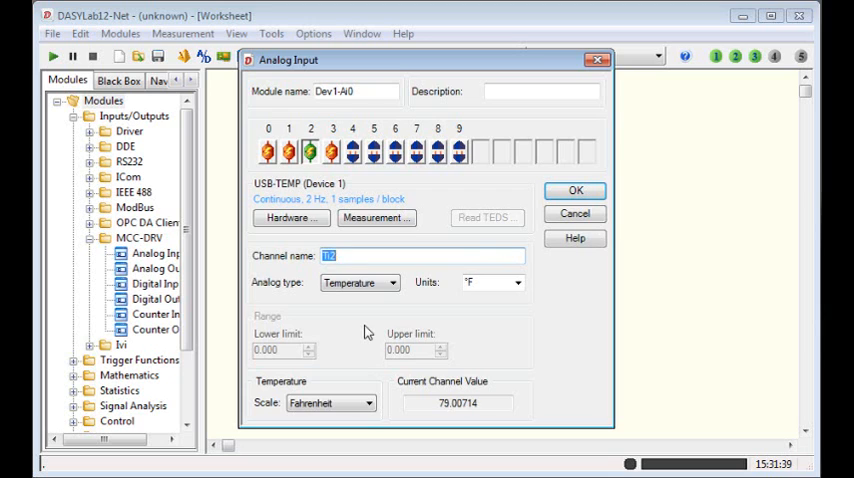
type("Position")
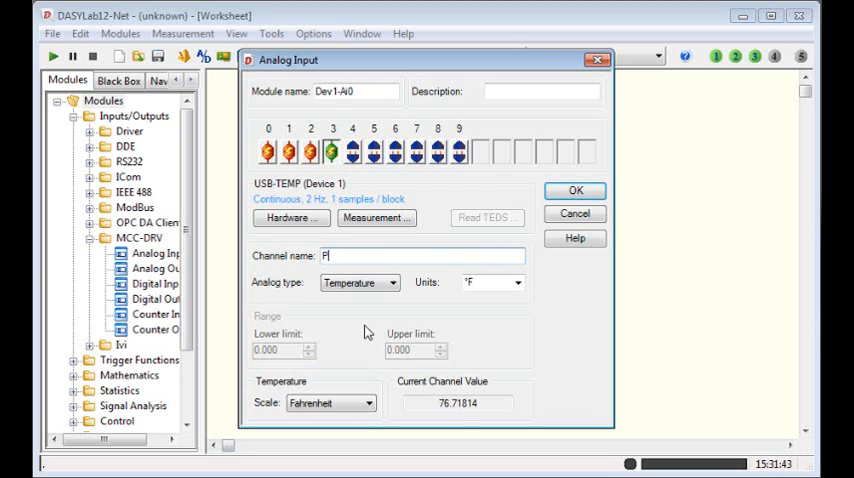
type("osition 4")
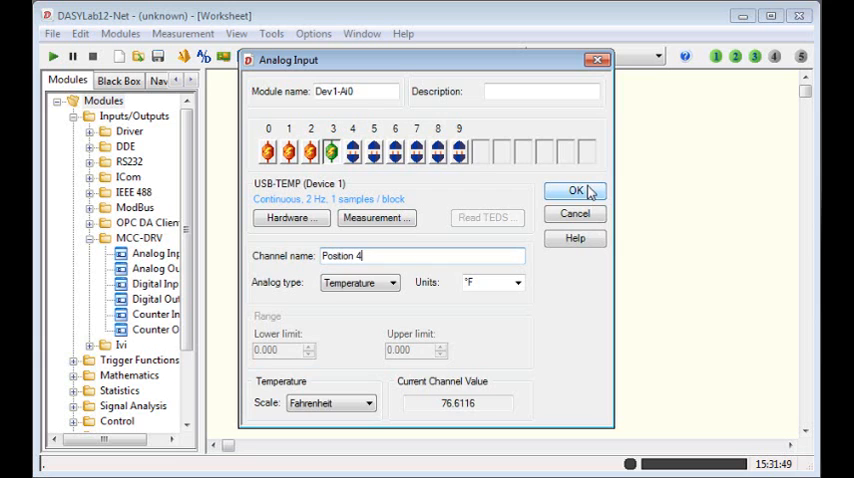
left_click(568, 190)
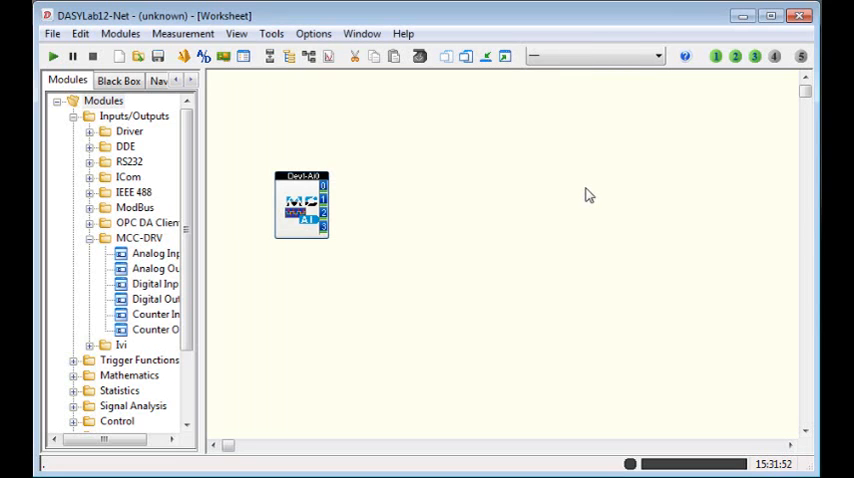
mouse_move(76, 132)
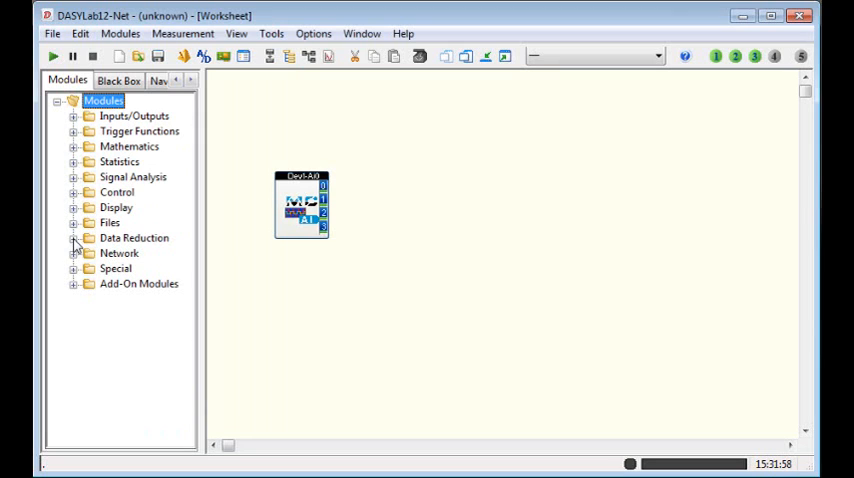
Place an Average module from Data Reduction beside DevAI and bring up its settings
left_click(76, 238)
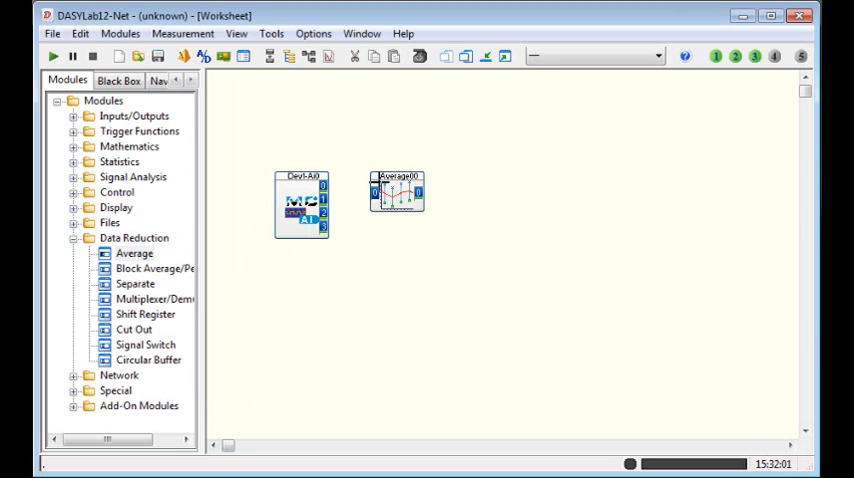
double_click(392, 190)
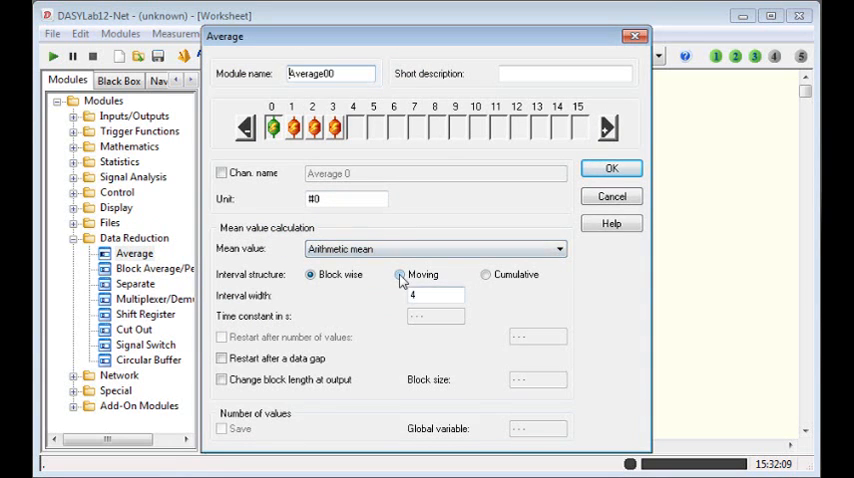
Set the Average module to a moving arithmetic mean with interval width 10
left_click(400, 274)
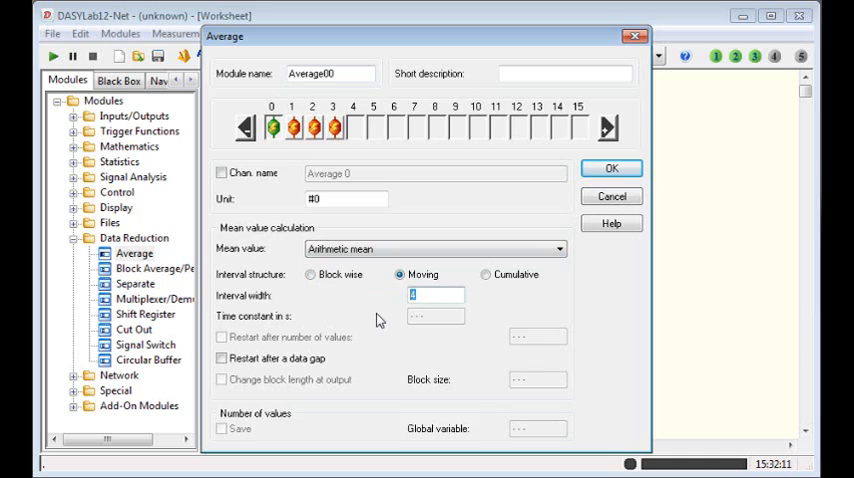
type("10")
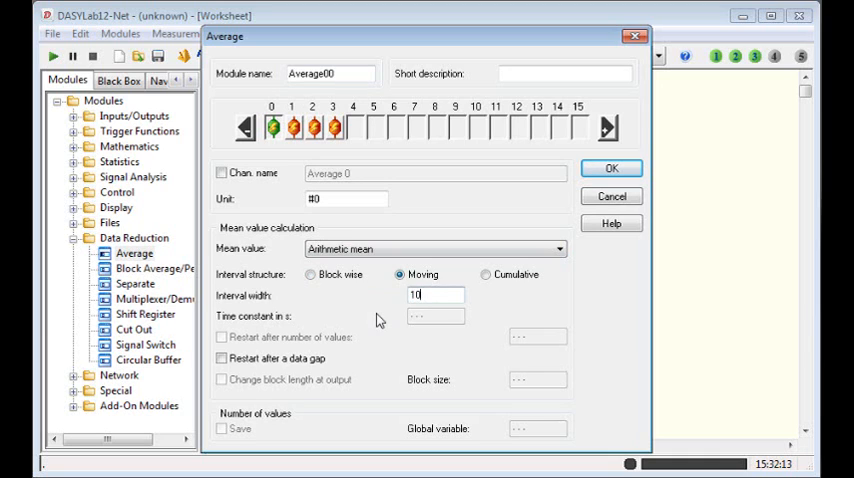
mouse_move(448, 312)
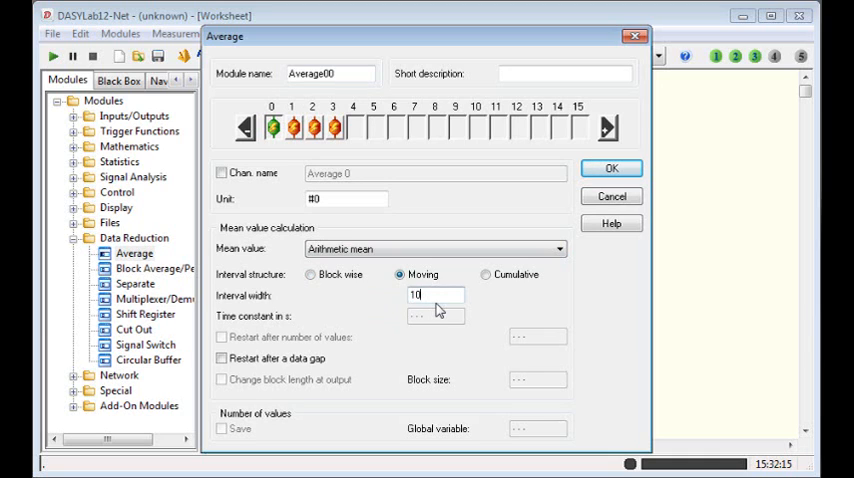
mouse_move(466, 320)
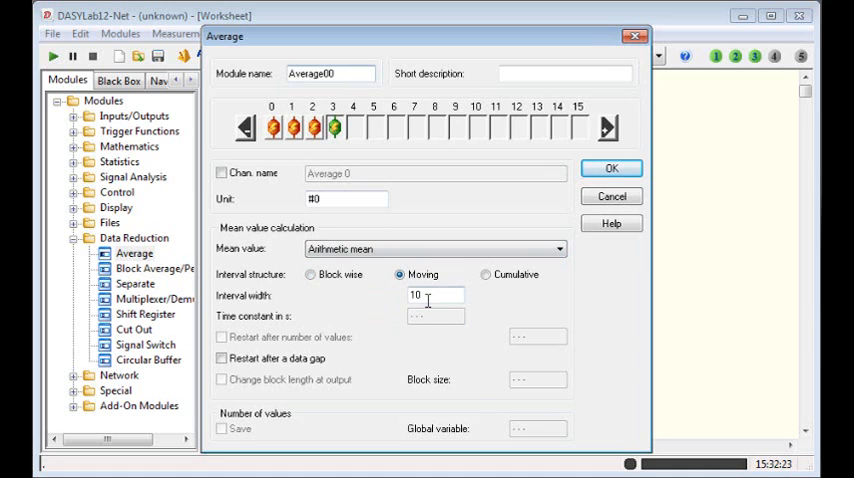
left_click(616, 168)
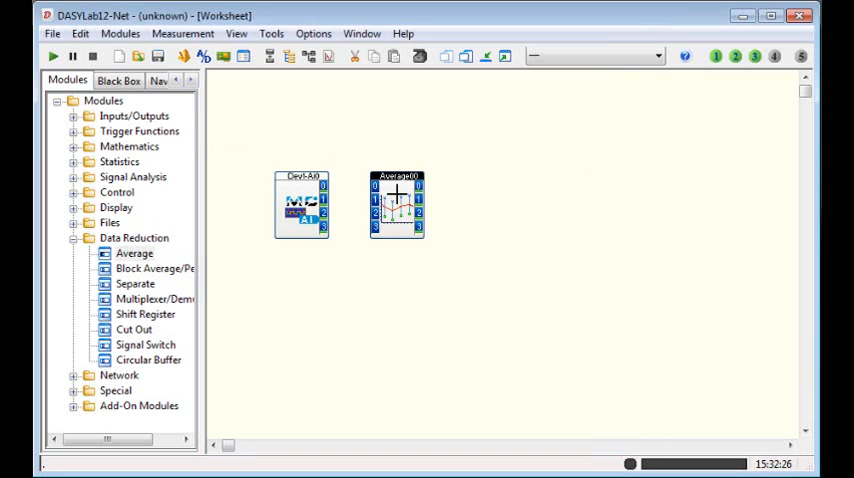
Wire DevAI into Average and add a Digital Meter display fed by the Average module
left_click_drag(396, 204, 368, 204)
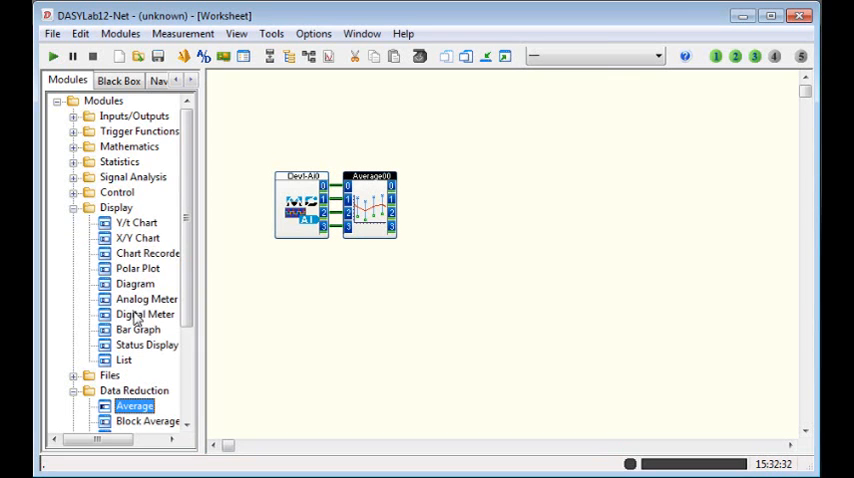
left_click(144, 314)
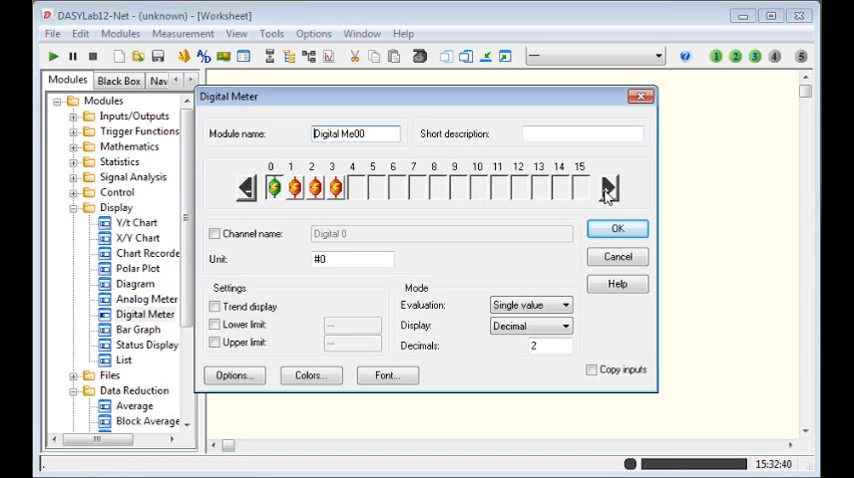
left_click(616, 228)
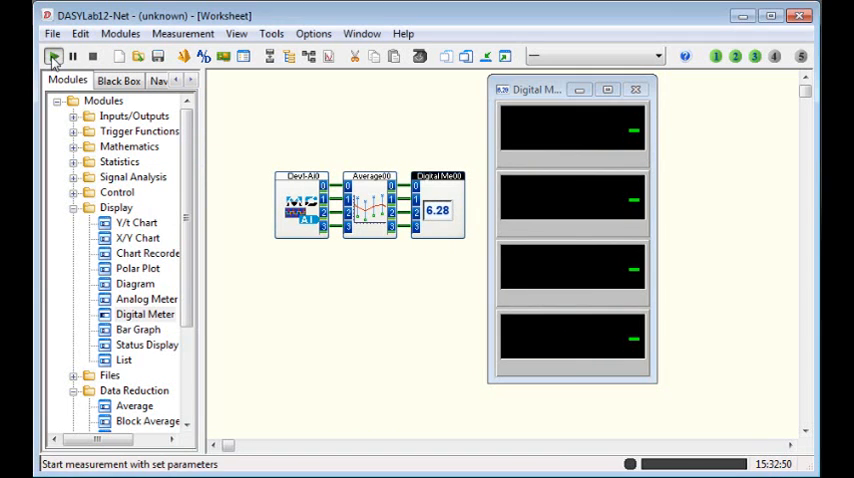
Run a test measurement showing four temperatures around 72-77 °F, then close the meter window
left_click(48, 56)
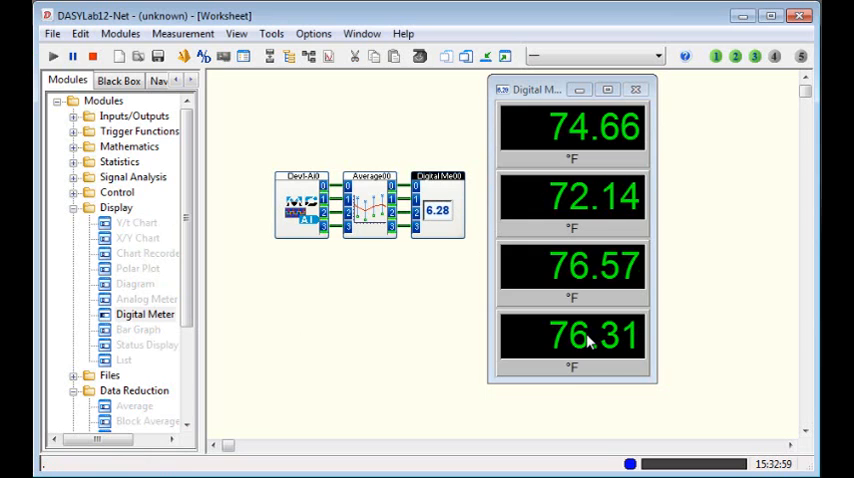
left_click(100, 56)
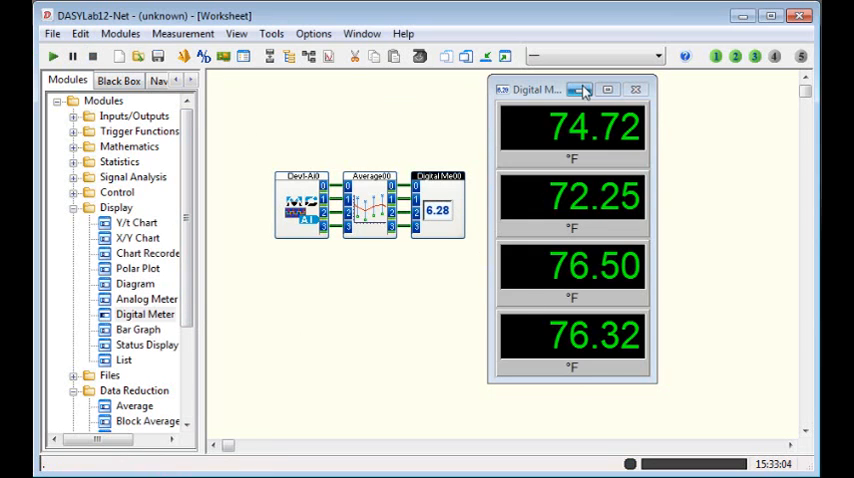
left_click(632, 90)
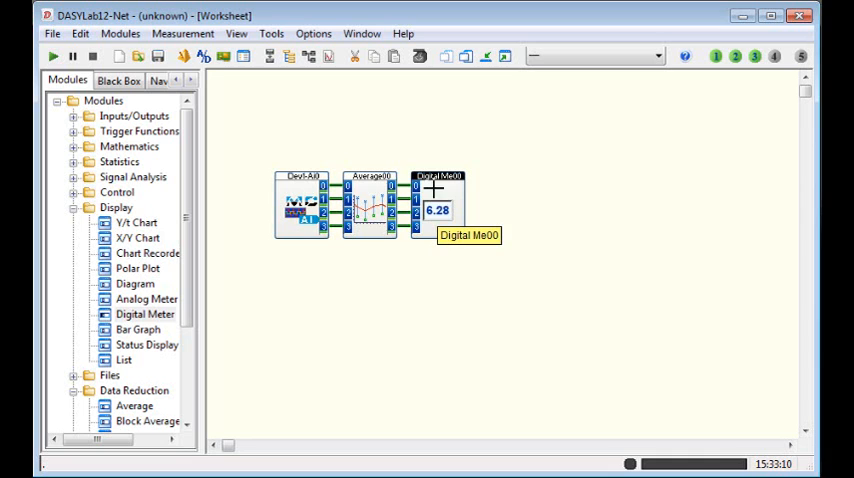
Make the Digital Meter copy its input names and add a Bar Graph module to its right
double_click(438, 196)
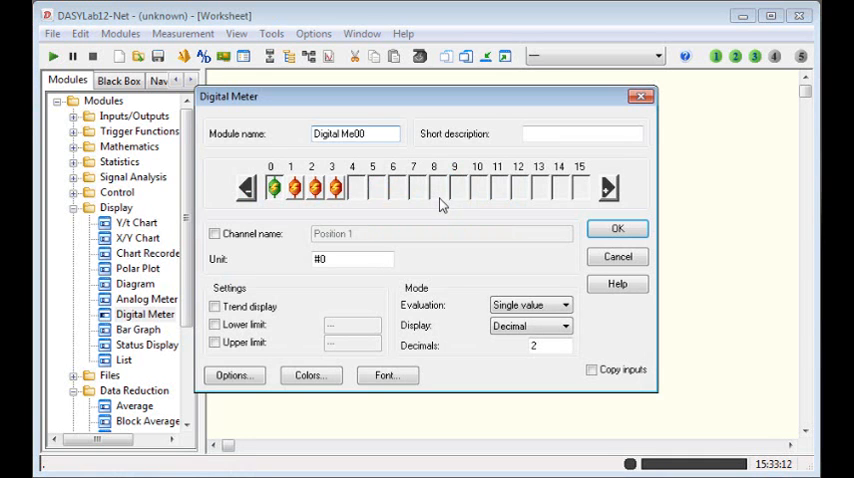
left_click(592, 368)
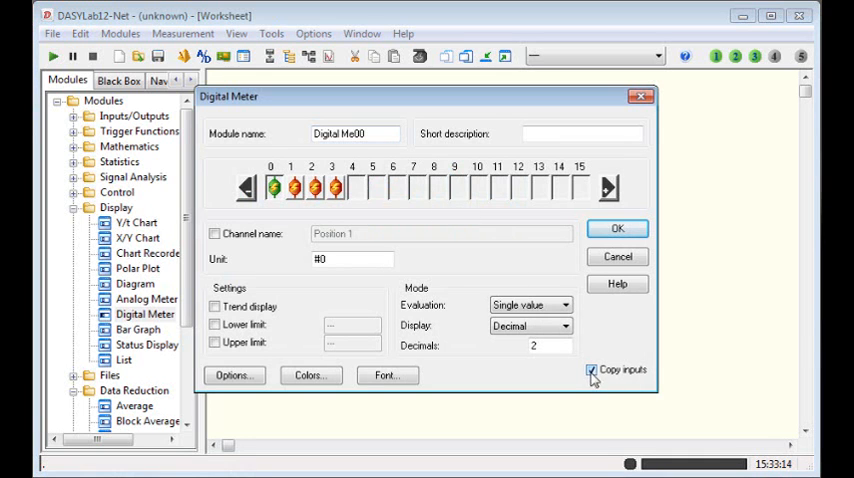
left_click(616, 228)
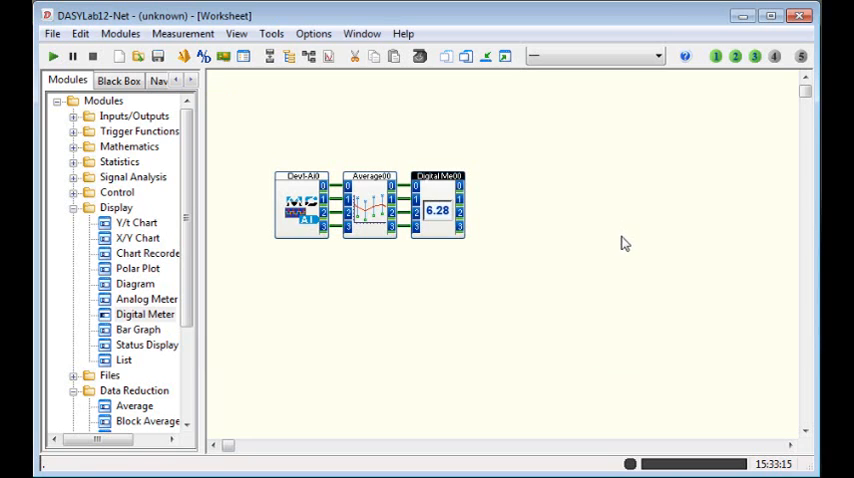
mouse_move(122, 360)
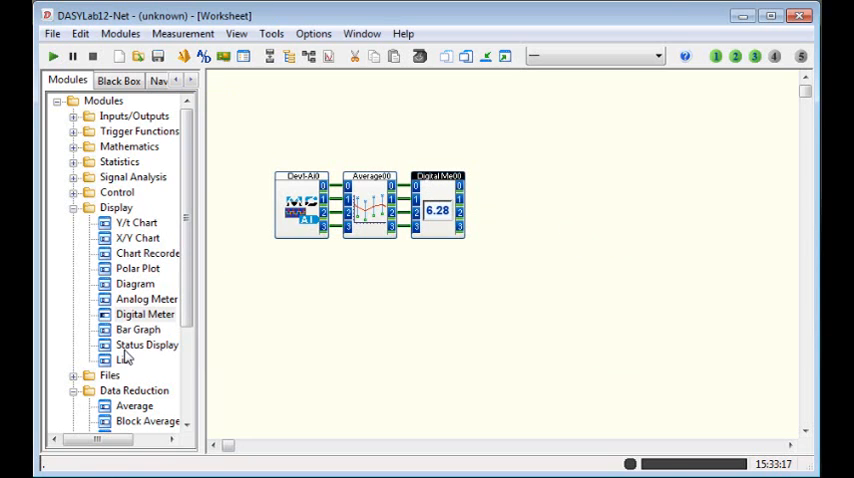
left_click(132, 328)
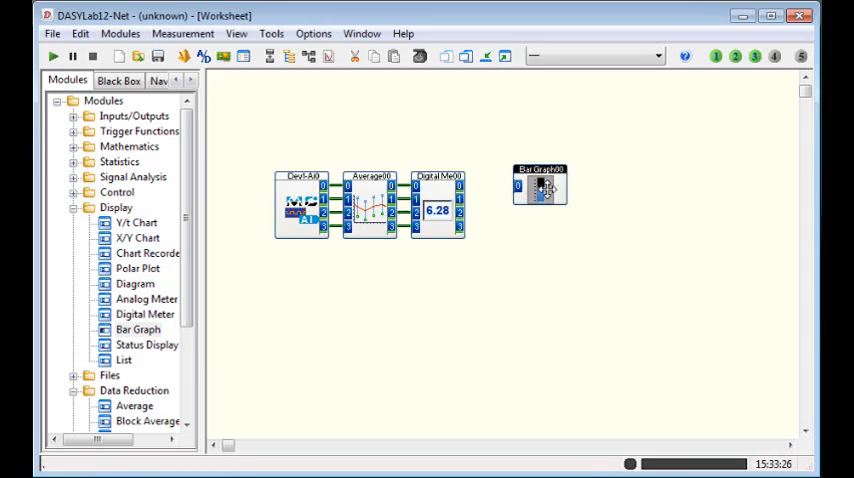
Switch the Bar Graph to thermometer display with its scale set from 50 to 100
double_click(536, 192)
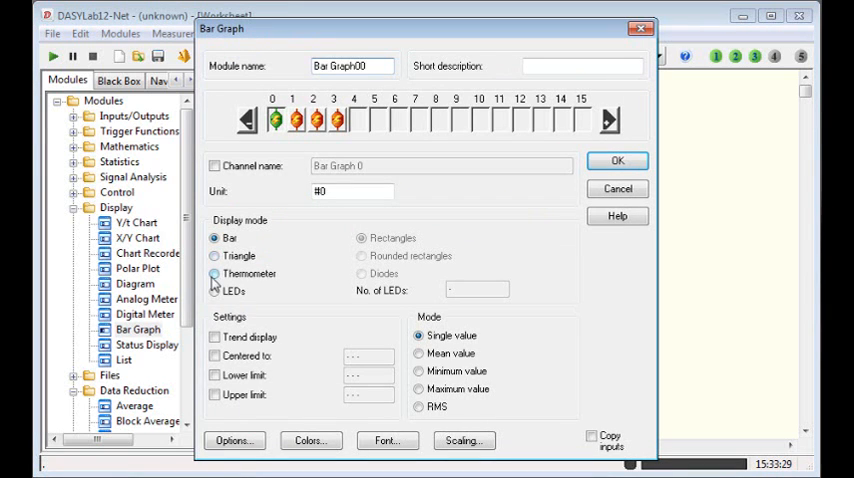
left_click(216, 274)
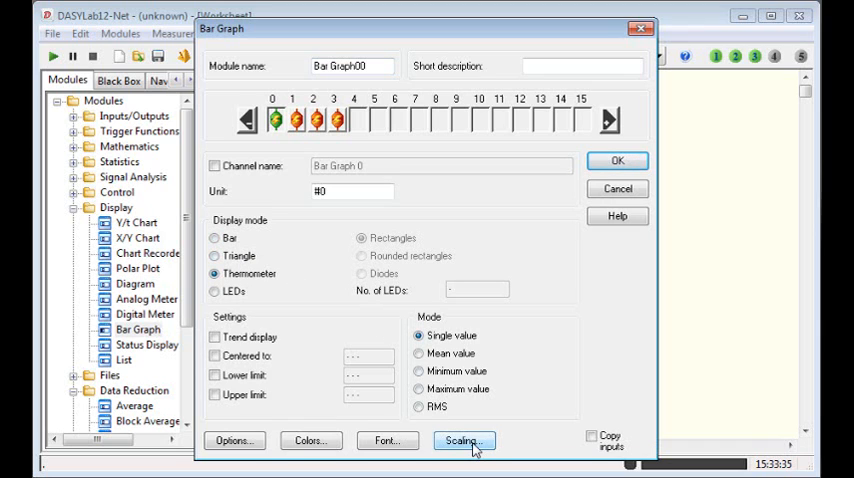
left_click(480, 440)
type("1")
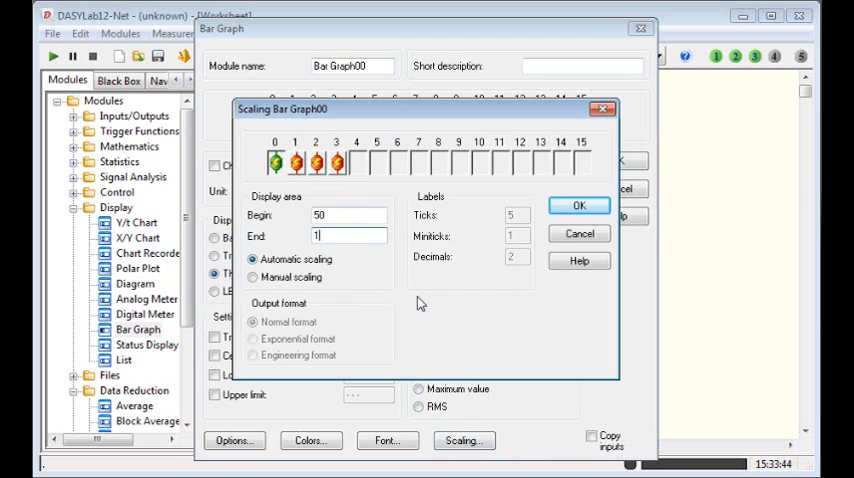
type("00.0000")
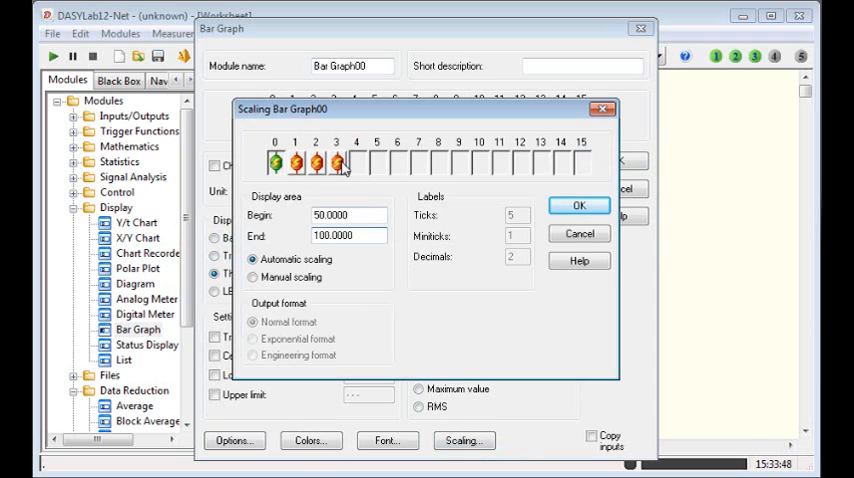
mouse_move(530, 212)
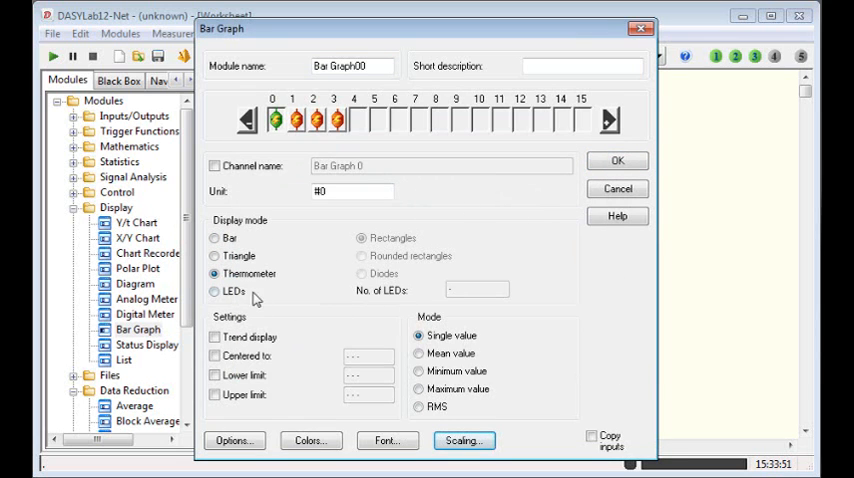
mouse_move(308, 288)
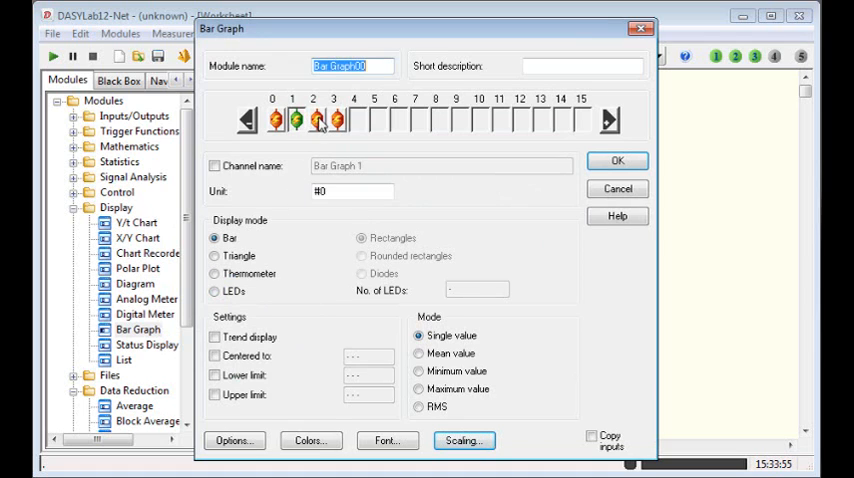
Check the display settings of channels 1 and 2 and accept the bar graph settings
left_click(332, 118)
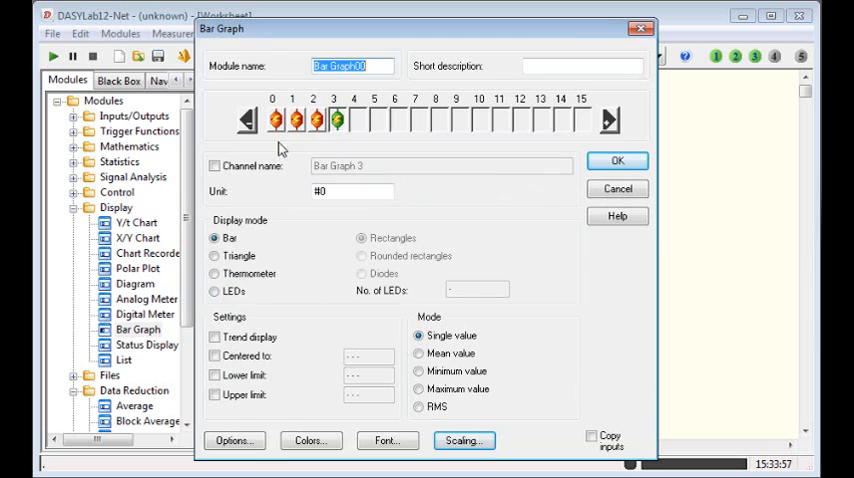
left_click(214, 272)
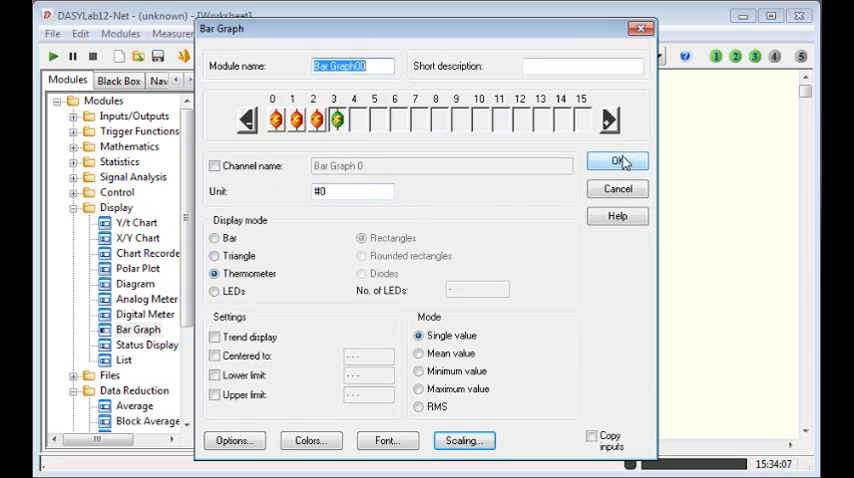
left_click(620, 160)
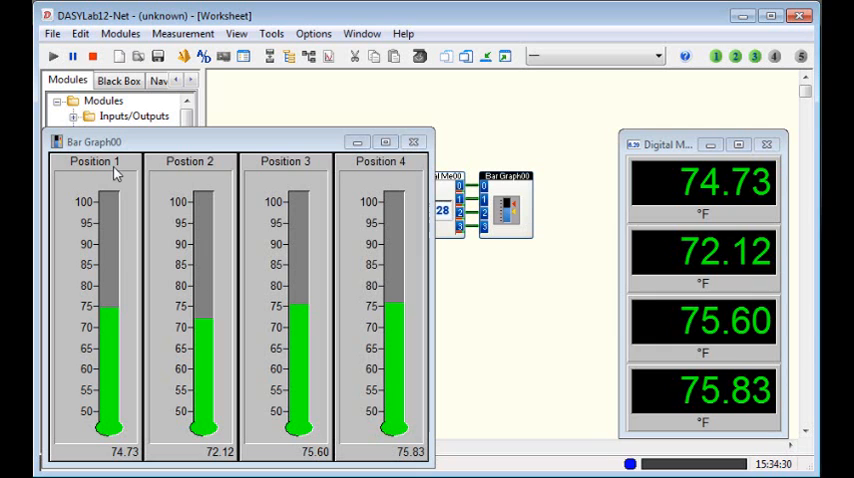
mouse_move(96, 208)
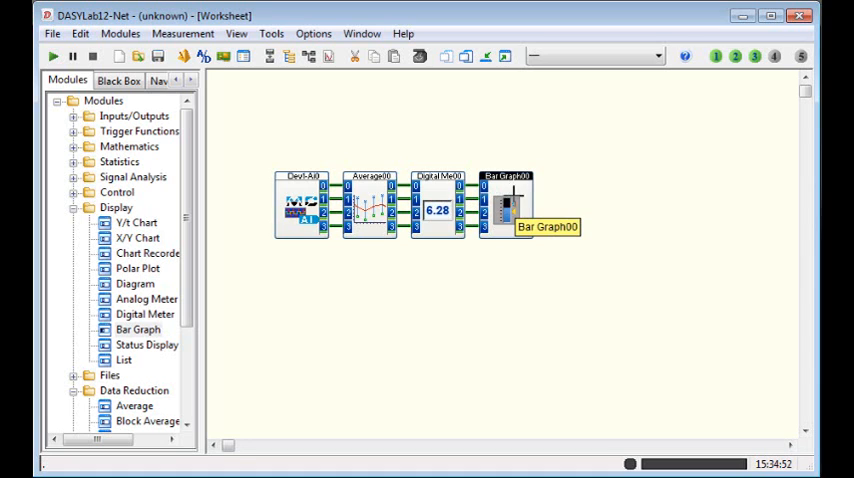
Reopen Bar Graph00's settings and accept them
double_click(508, 204)
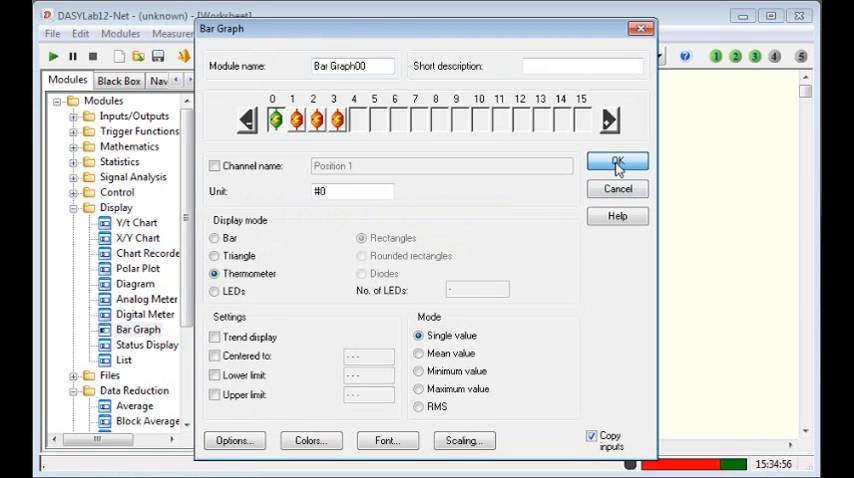
left_click(616, 162)
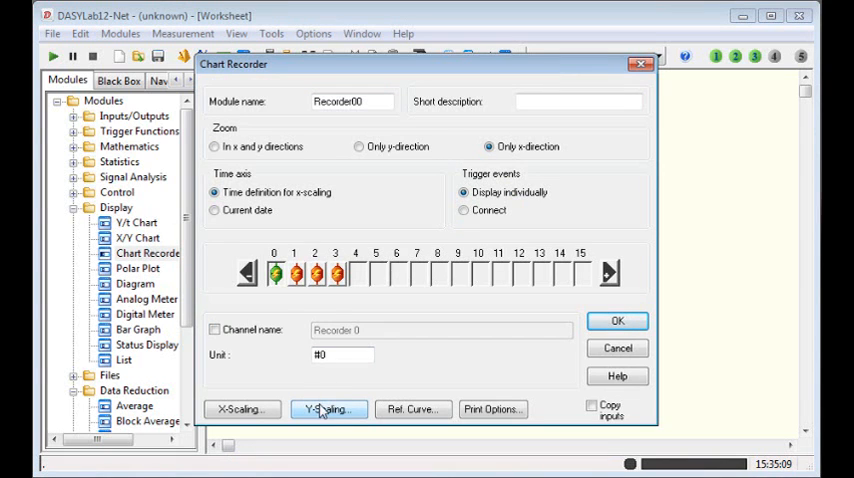
Set the Chart Recorder's Y-axis range to Begin 50 and End 100
left_click(328, 408)
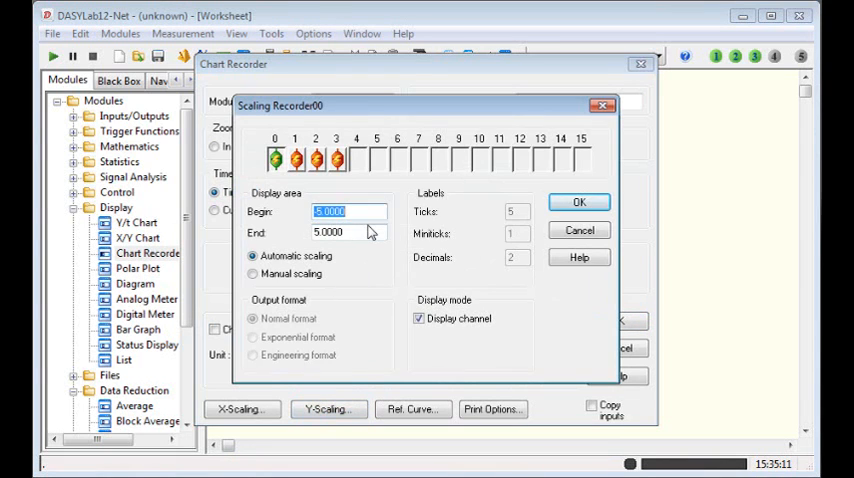
type("50")
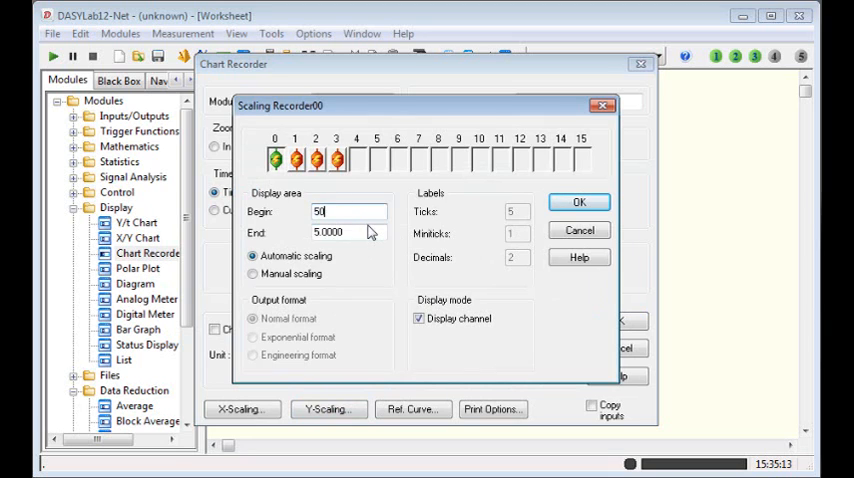
type("100")
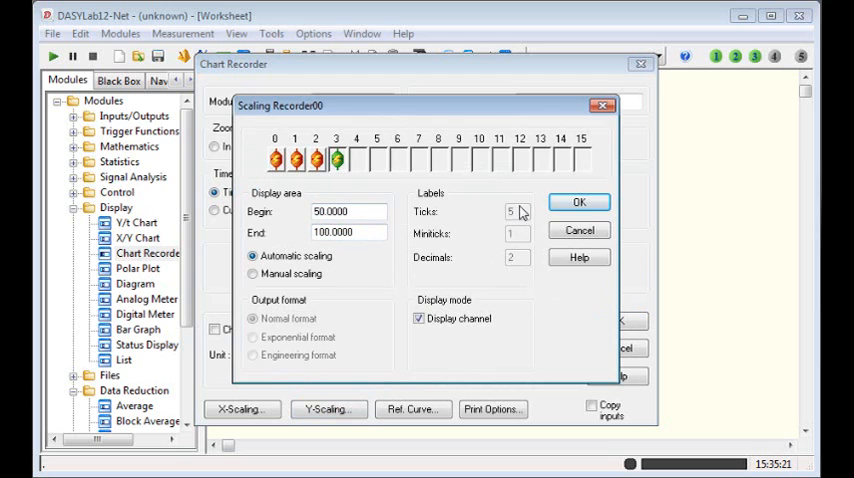
left_click(580, 200)
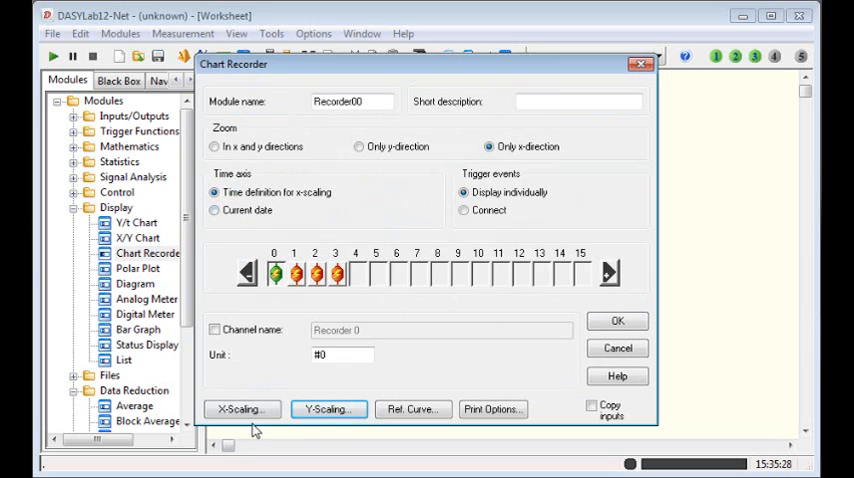
left_click(240, 408)
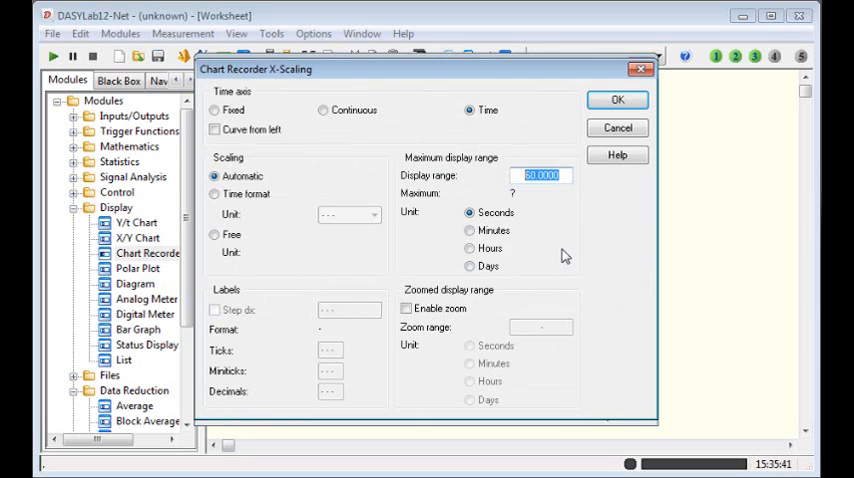
Set the recorder's X display range to 6000 seconds with zoom enabled and confirm
type("6000")
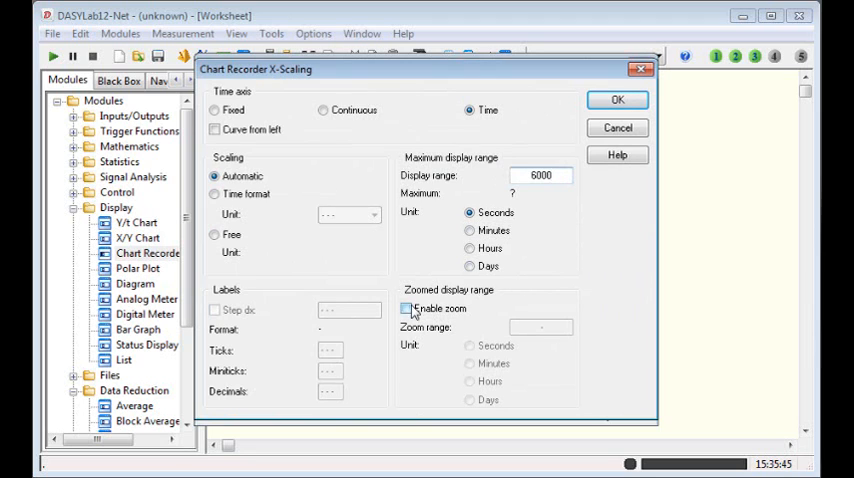
left_click(404, 308)
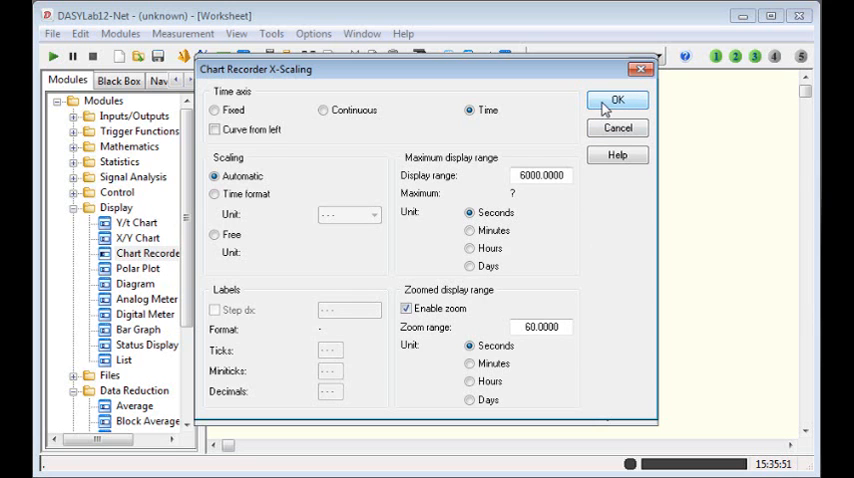
left_click(624, 100)
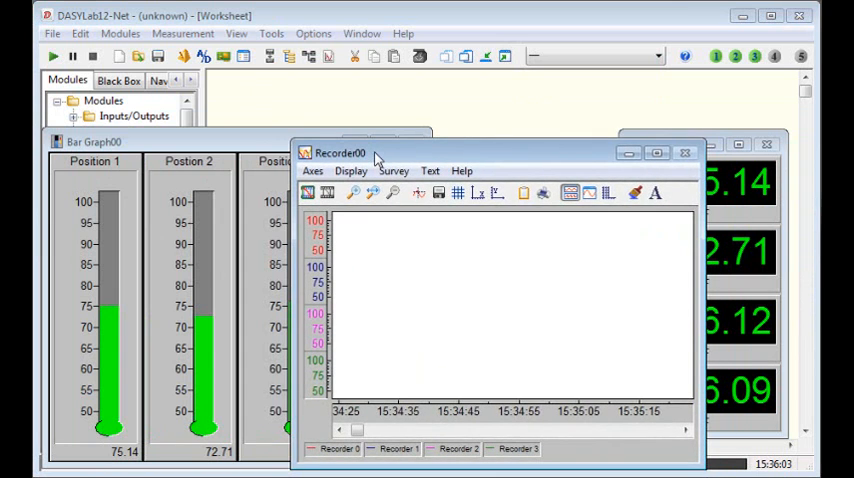
Bring the Recorder00 display window forward beside the bar graph and meter
left_click(96, 140)
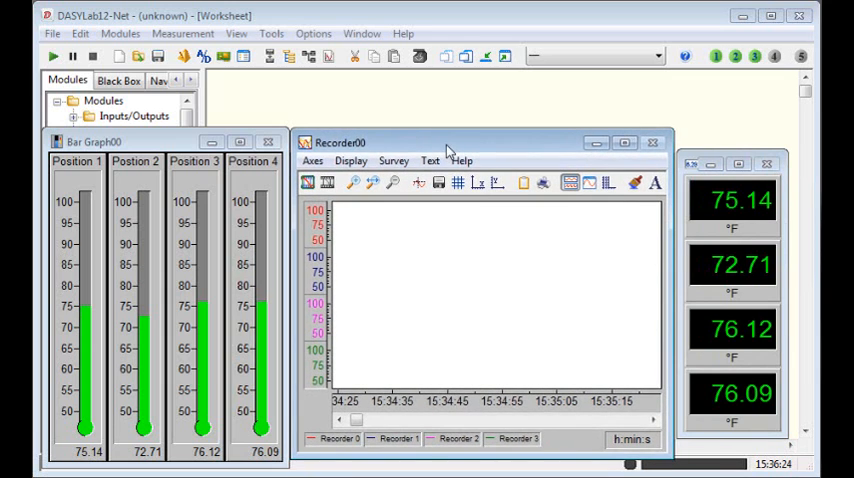
mouse_move(728, 288)
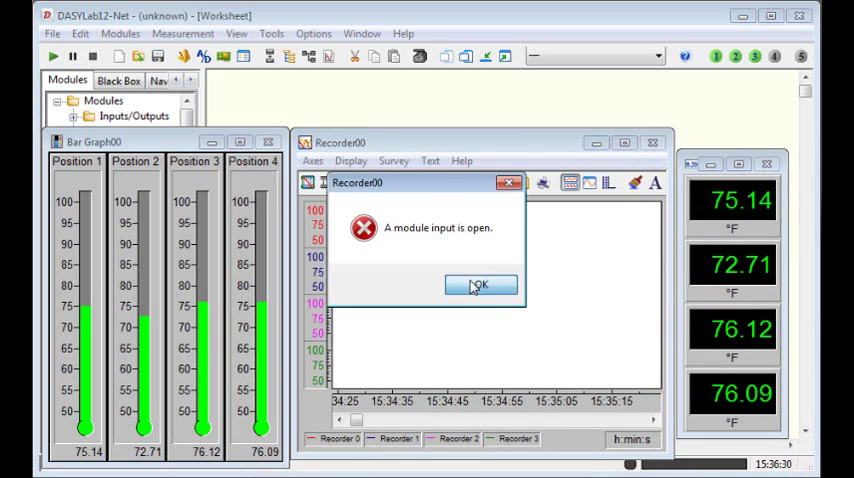
Dismiss the open-input error, minimize the recorder window and wire Recorder00 after Bar Graph00
left_click(480, 284)
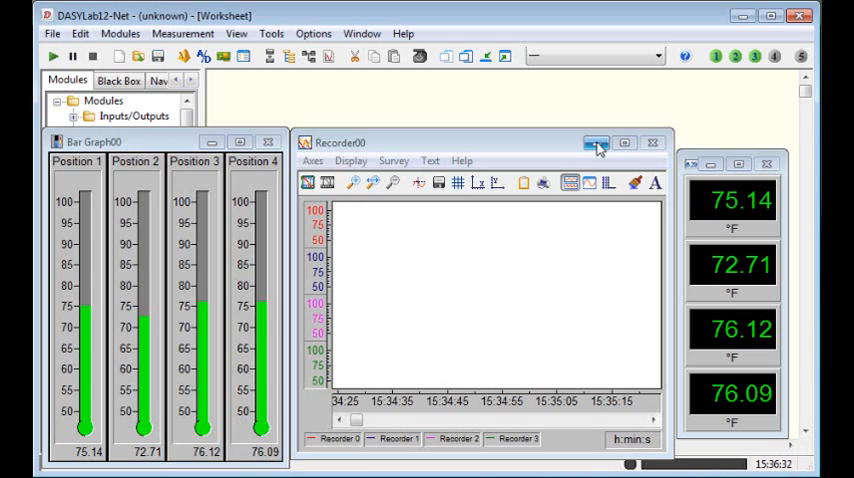
left_click(596, 144)
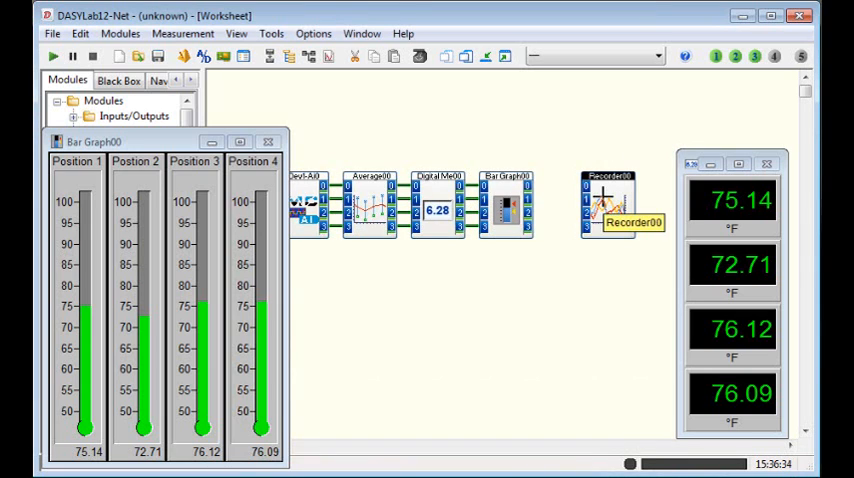
left_click_drag(616, 200, 576, 204)
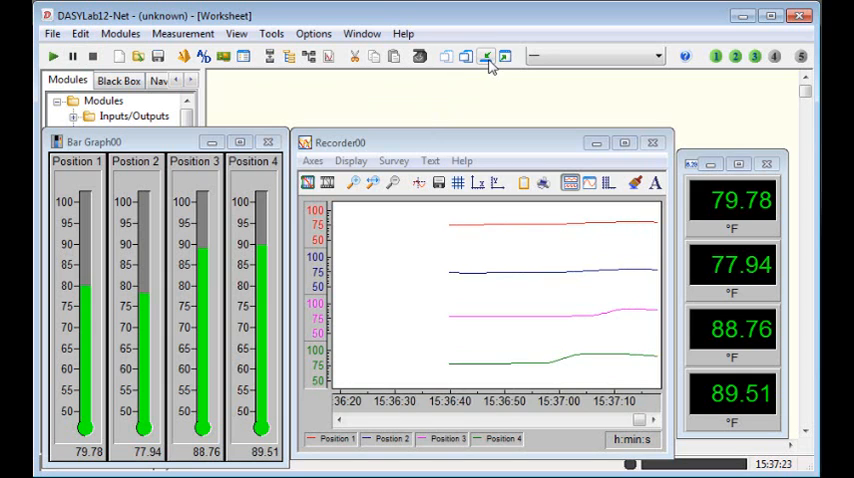
Stop the measurement after the recorder plots, then review and close Recorder00's settings
left_click(482, 56)
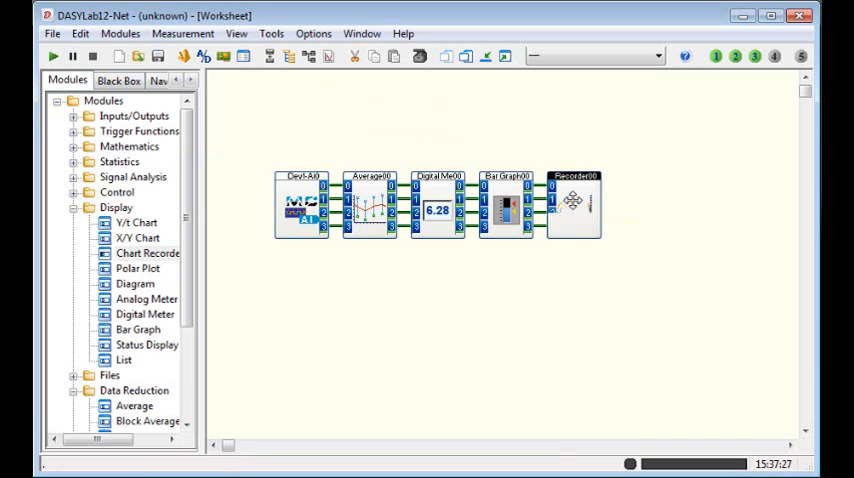
double_click(576, 200)
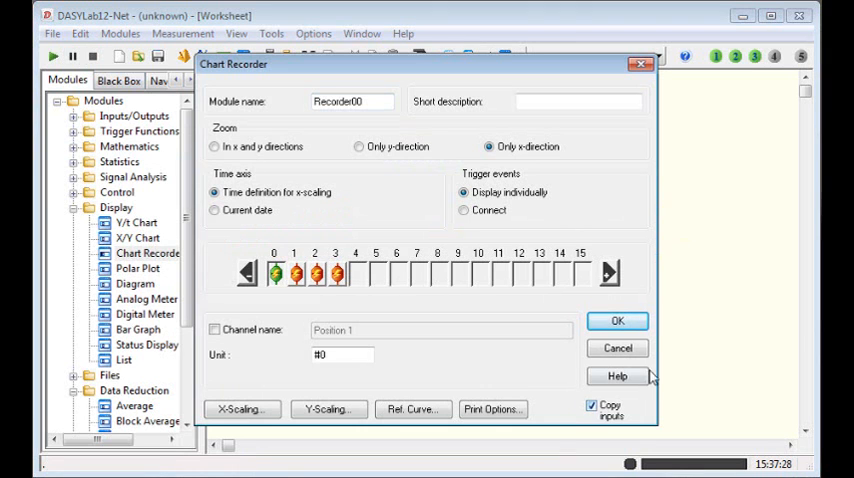
left_click(620, 320)
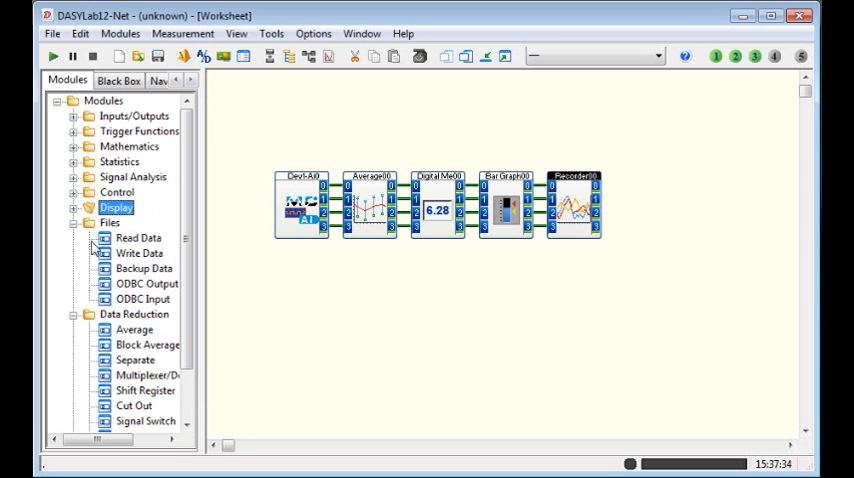
Expand the Files category and bring up the Write00 module's settings
left_click(138, 252)
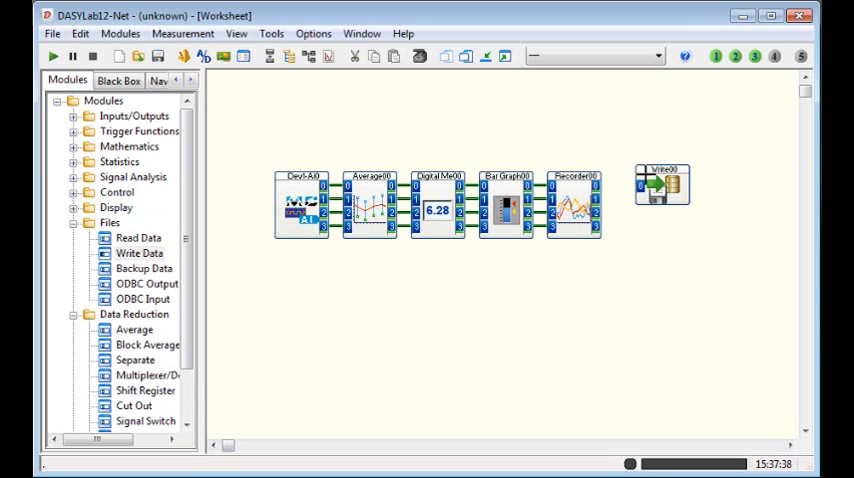
double_click(664, 184)
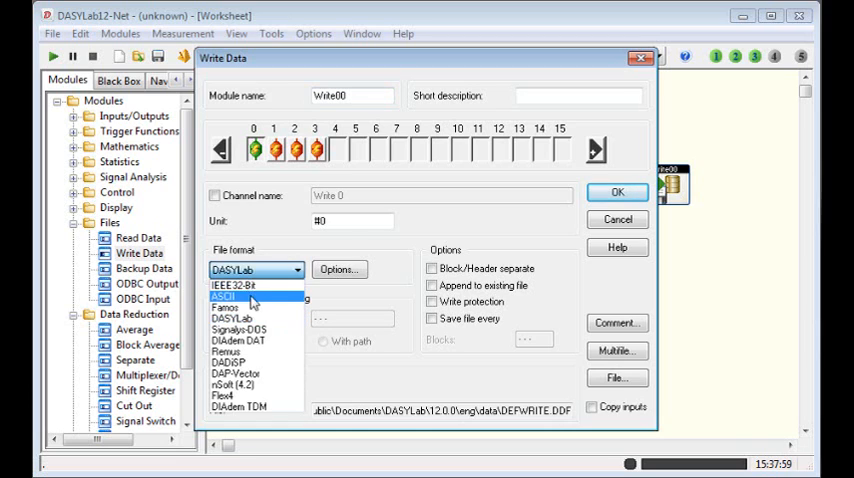
Set Write00 to ASCII format with date/time stamps, keeping header, channel names and time channel
left_click(226, 296)
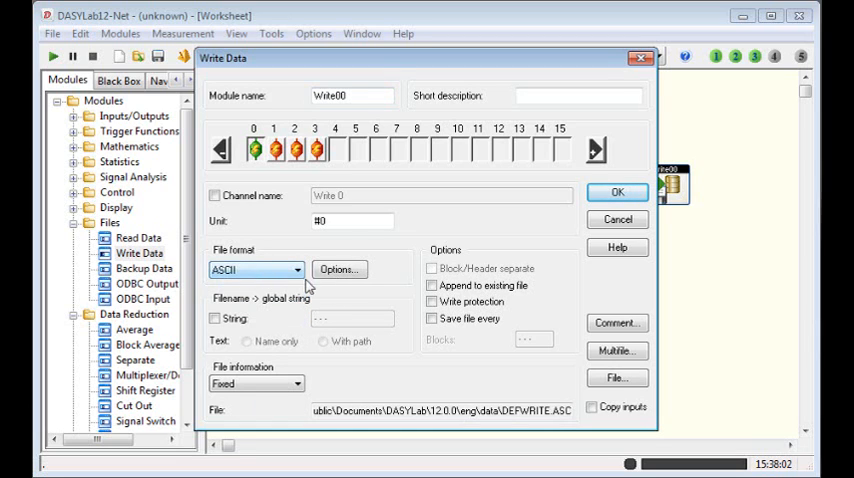
left_click(340, 268)
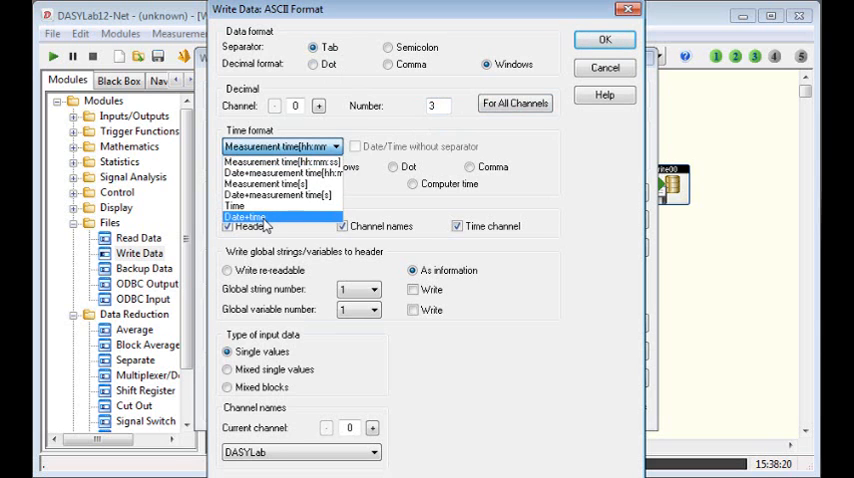
left_click(246, 216)
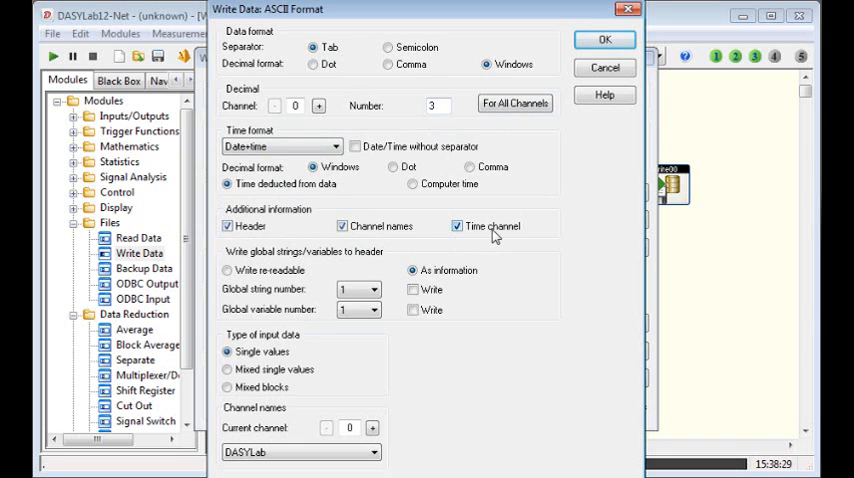
left_click(600, 40)
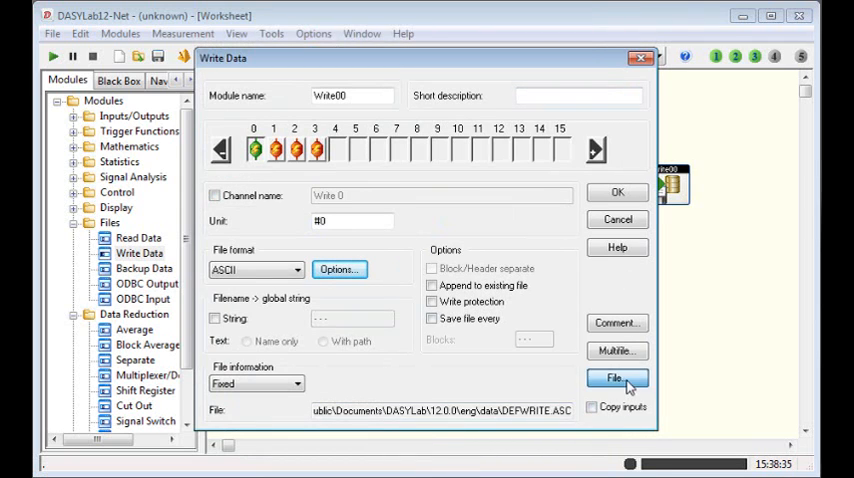
Name the Write00 output file Logger.asc
left_click(616, 378)
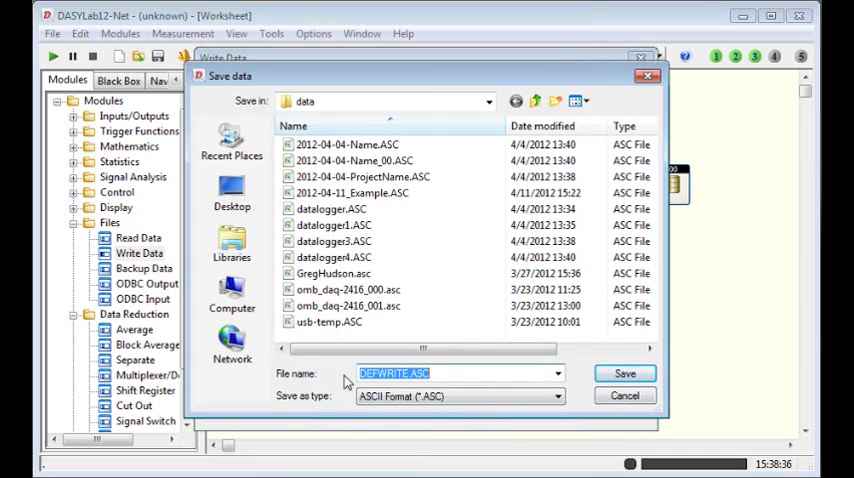
type("L")
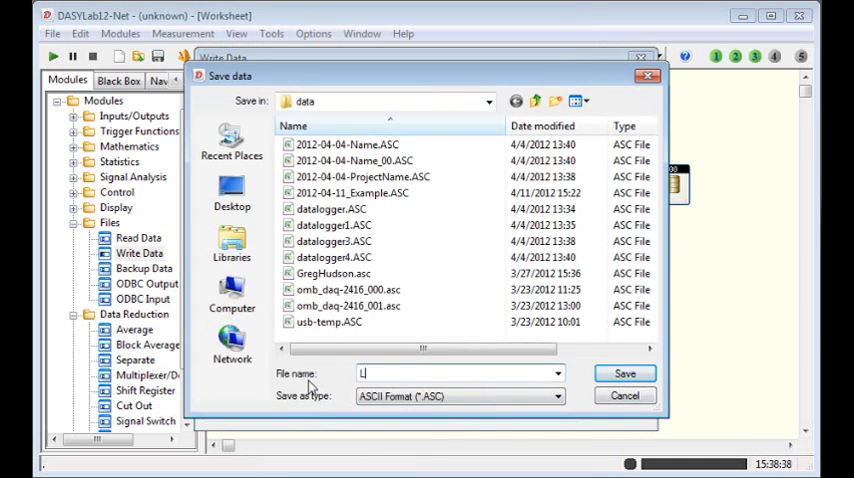
type("ogger")
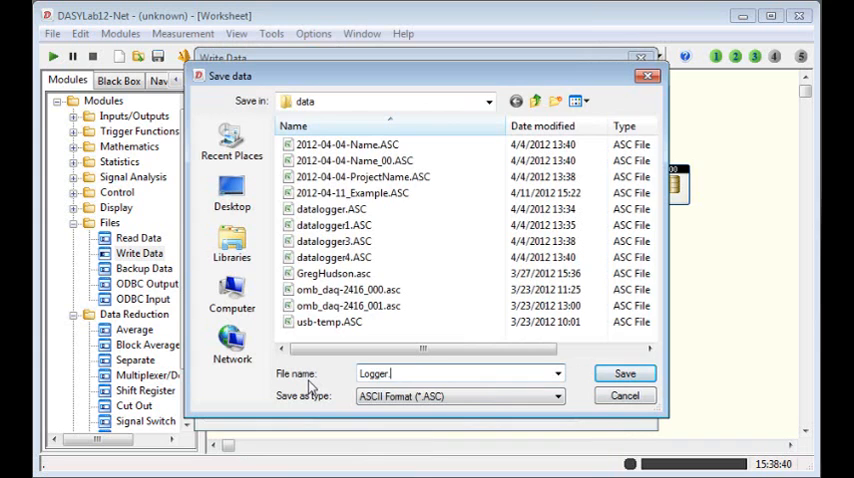
left_click(624, 372)
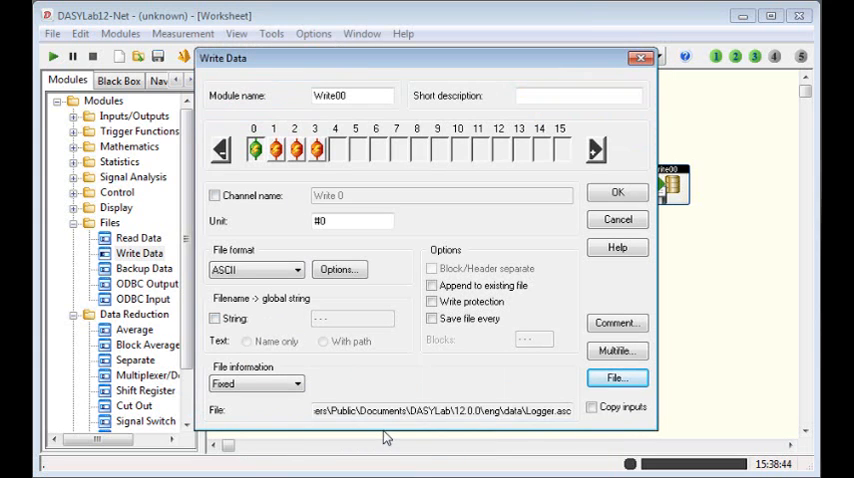
Append to the existing file, save every 1 block, turn off write protection and accept
left_click(432, 300)
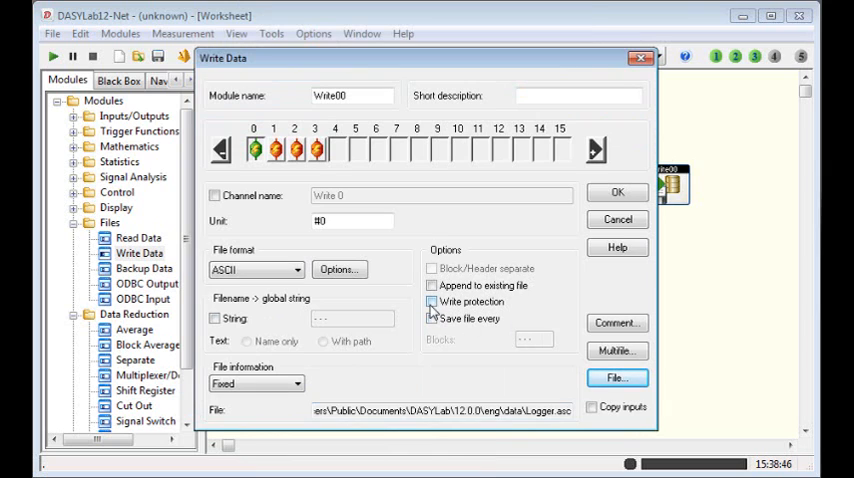
left_click(432, 318)
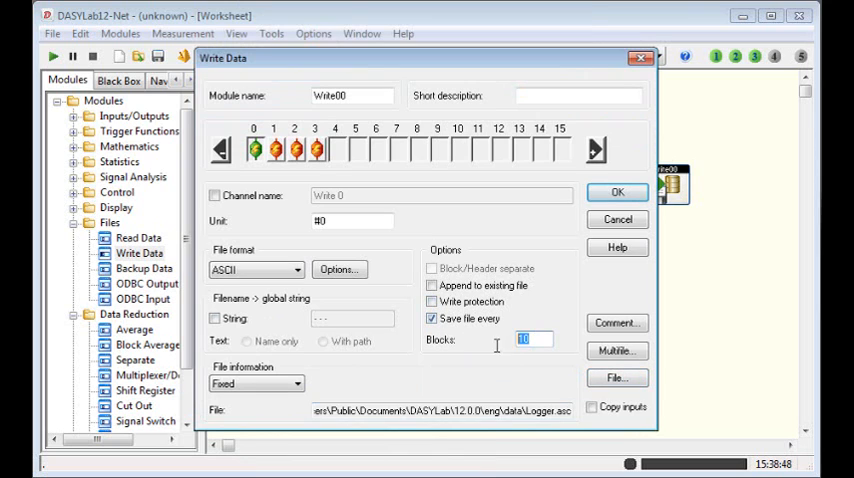
type("1")
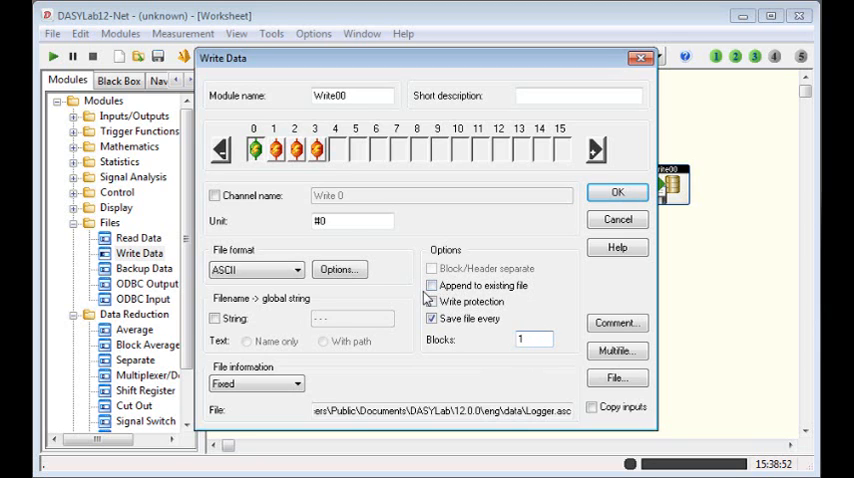
left_click(430, 284)
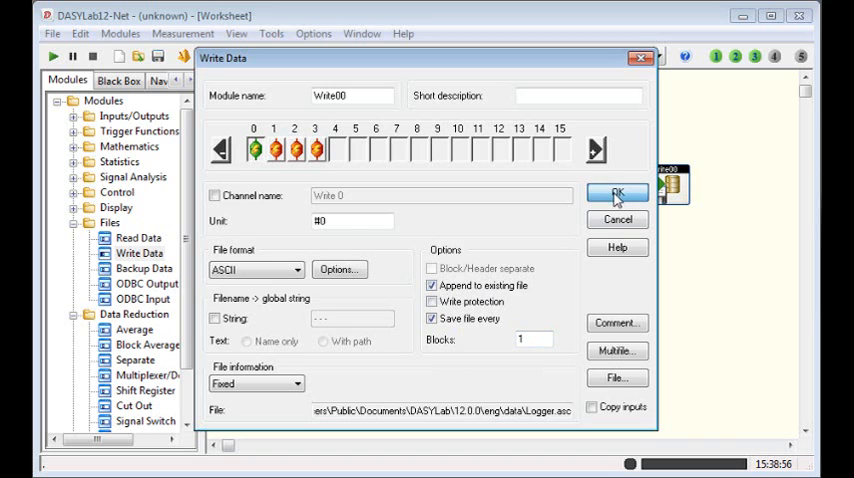
left_click(616, 192)
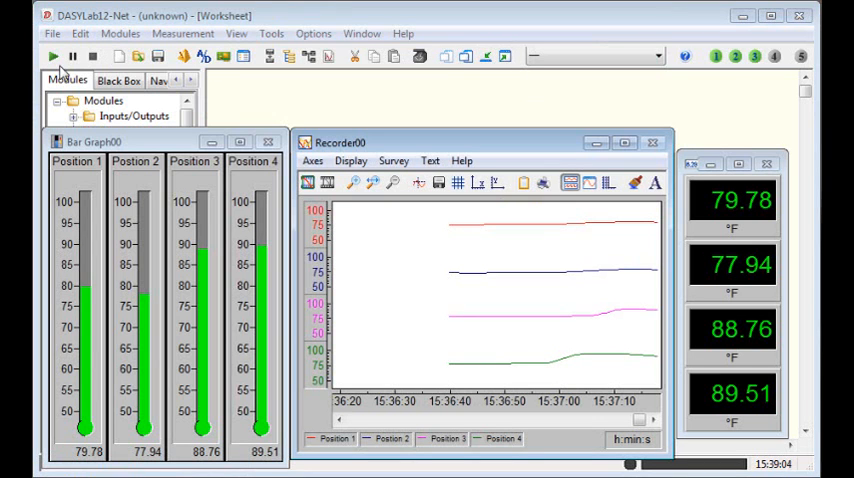
Stop the running four-channel measurement and minimize the DASYLab window
left_click(44, 56)
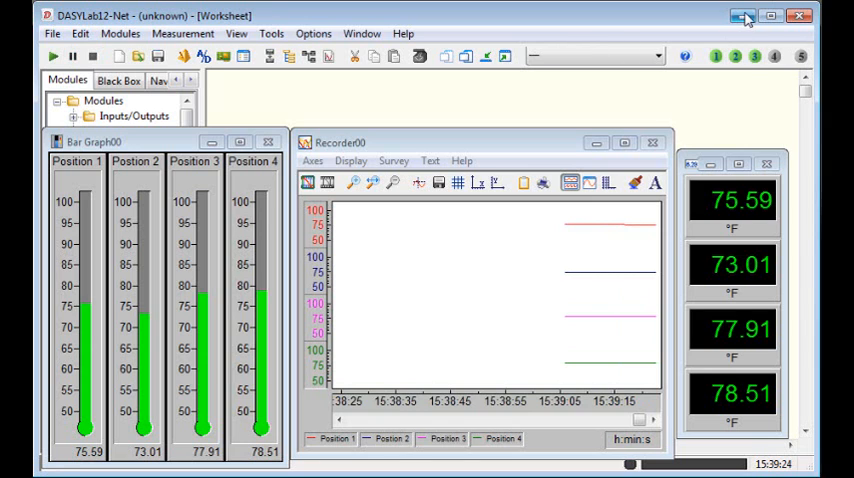
left_click(744, 16)
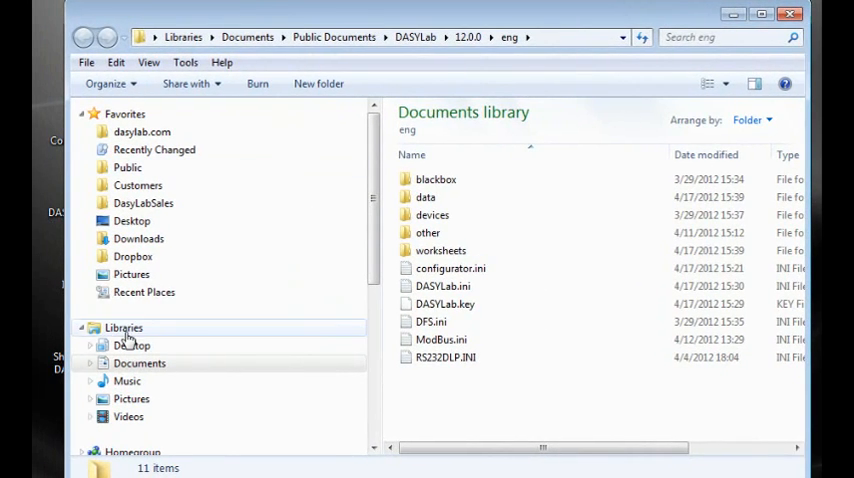
mouse_move(262, 56)
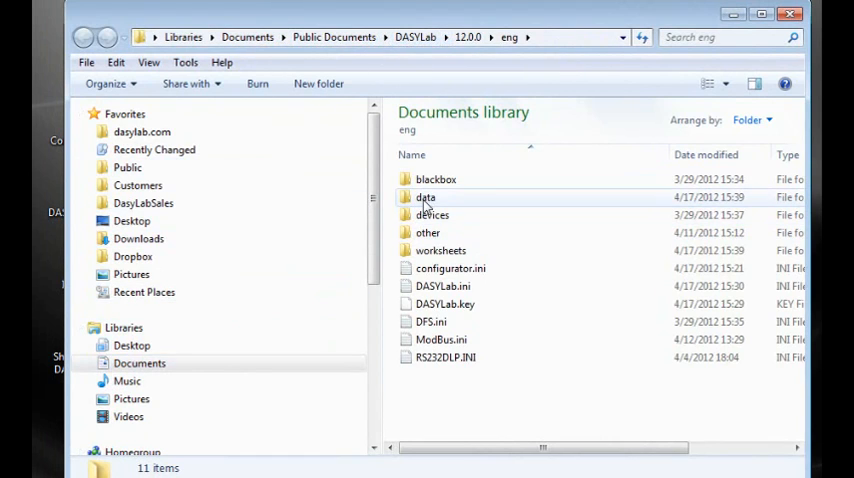
In the DASYLab data folder, select Logger.asc and bring up its Open-with options for Excel
double_click(424, 196)
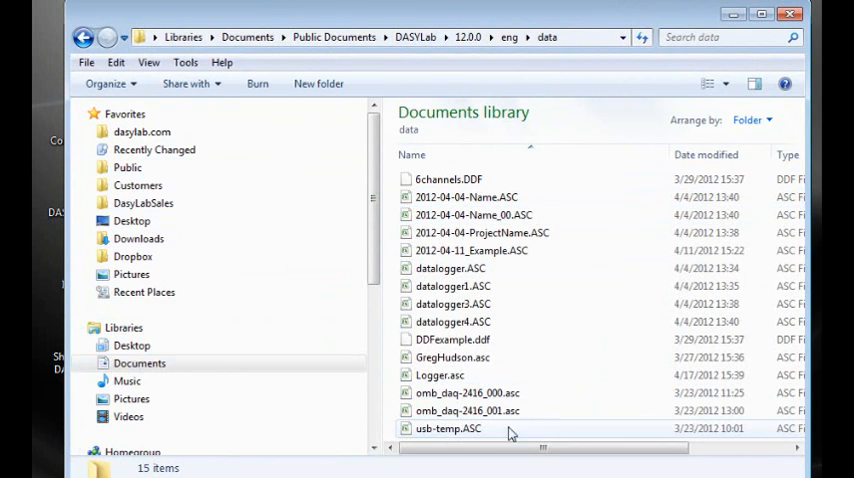
left_click(436, 374)
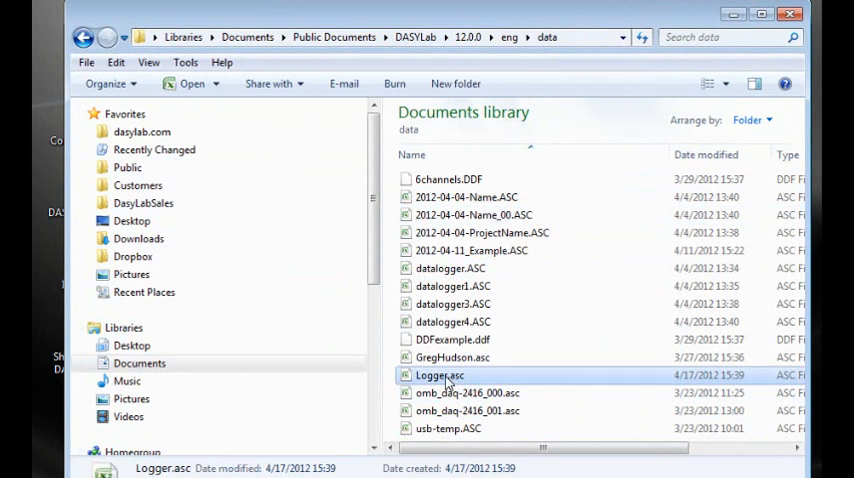
right_click(442, 374)
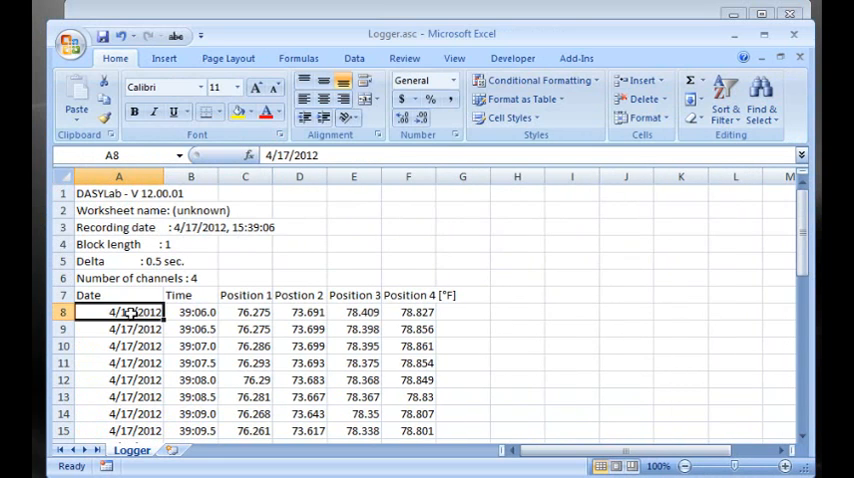
Inspect the first logged date value in cell A8 of Logger.asc
left_click(190, 316)
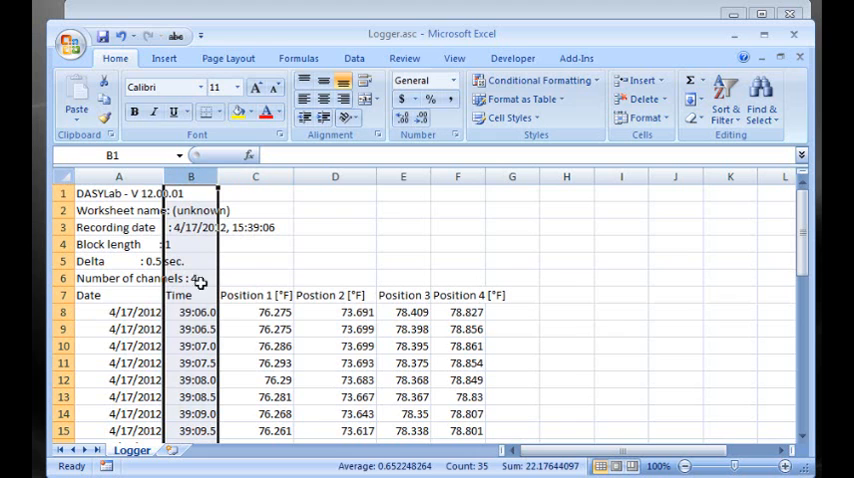
Give the Time column the custom number format hh:mm:ss.0 so times show tenths of a second
right_click(196, 316)
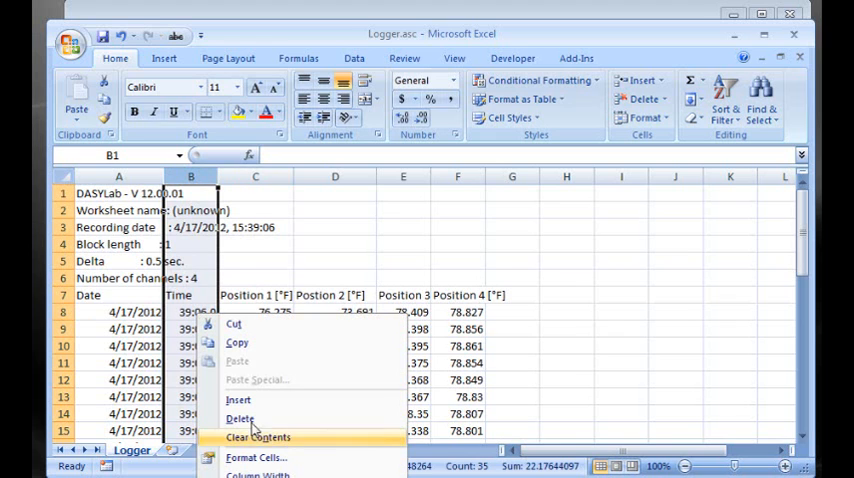
mouse_move(262, 458)
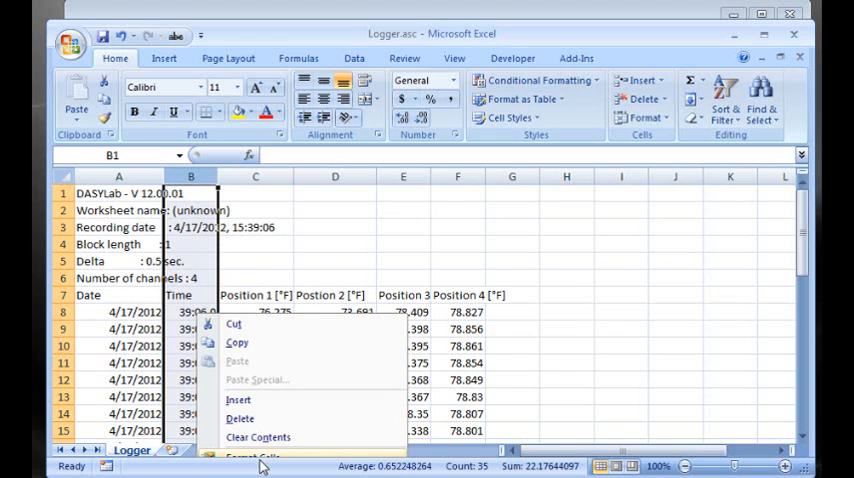
left_click(252, 458)
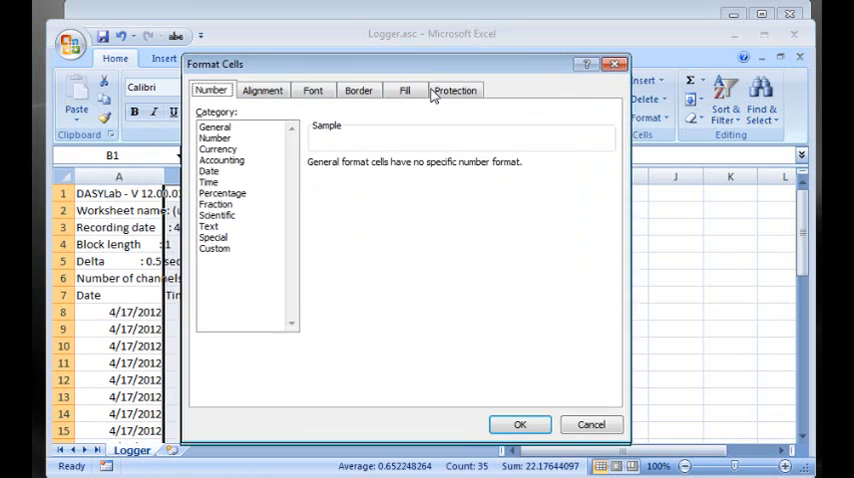
left_click(216, 248)
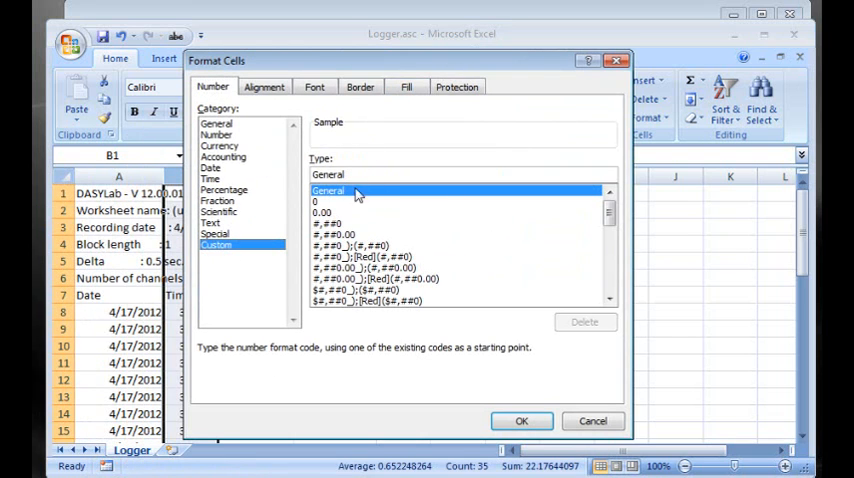
scroll("down", 3)
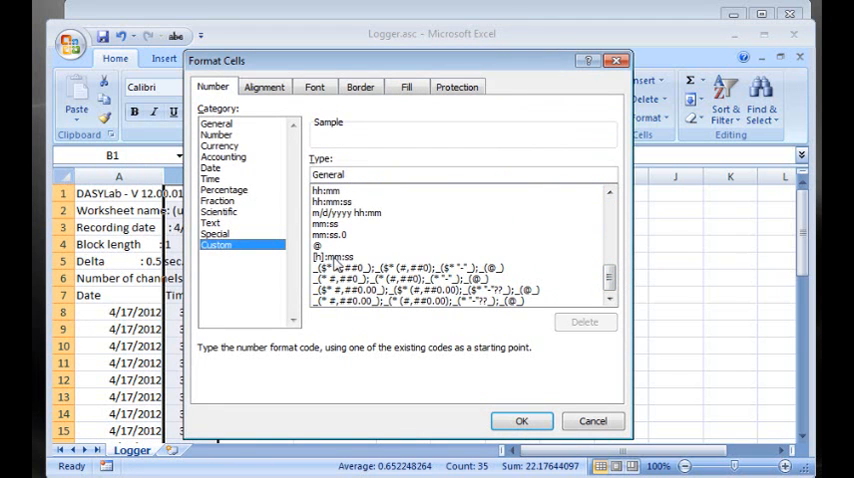
left_click(352, 202)
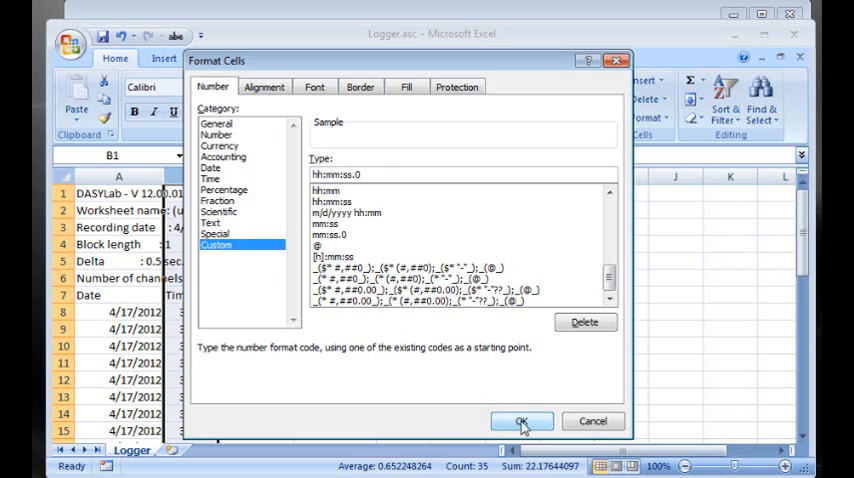
left_click(516, 420)
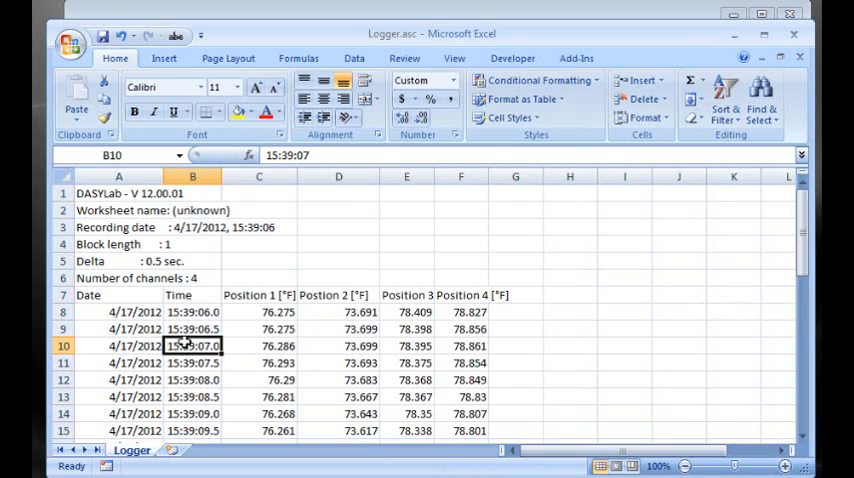
left_click(190, 316)
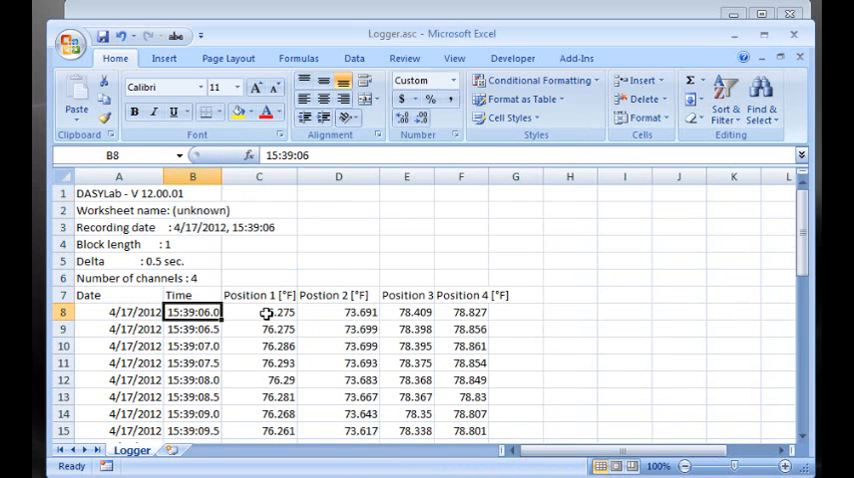
mouse_move(196, 332)
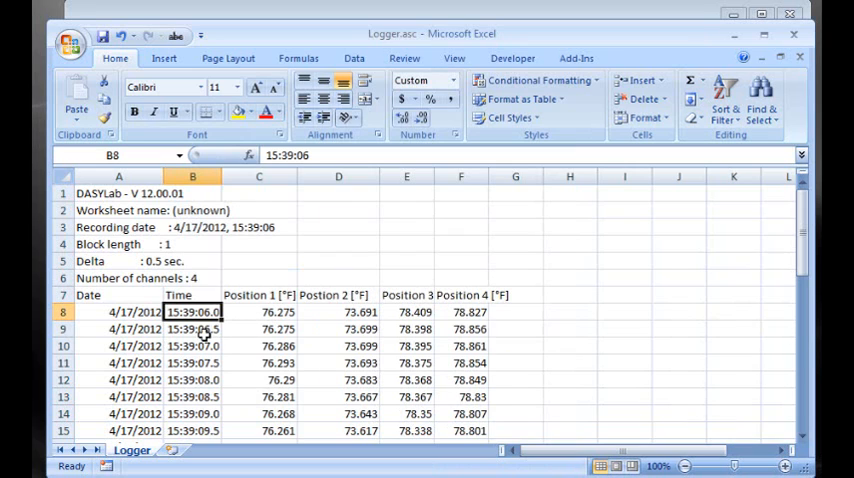
mouse_move(784, 254)
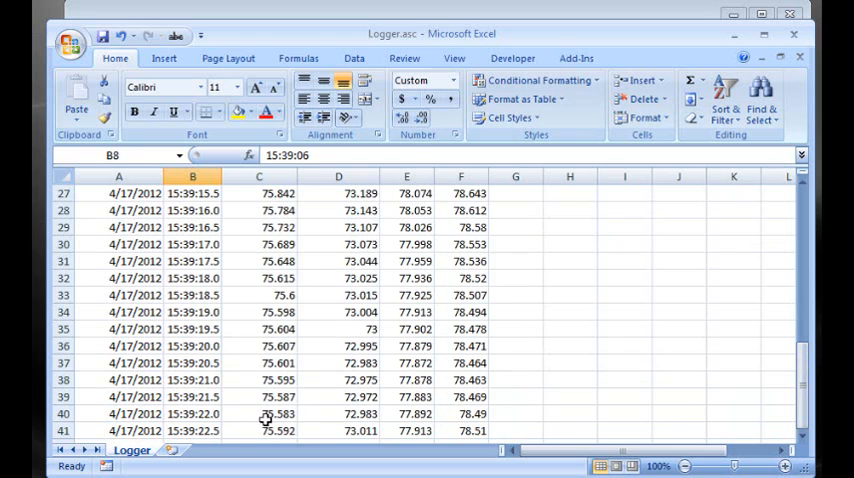
Close Excel saving Logger.asc, minimize Explorer, and restore the DASYLab worksheet
left_click(470, 414)
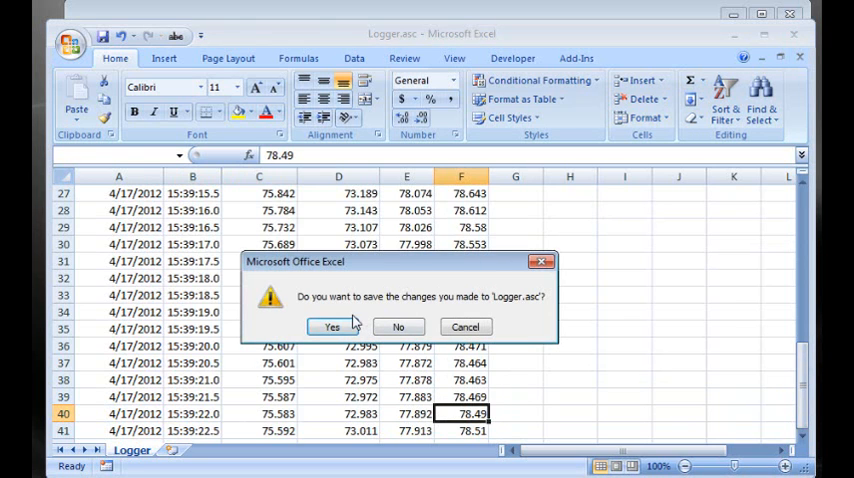
left_click(332, 328)
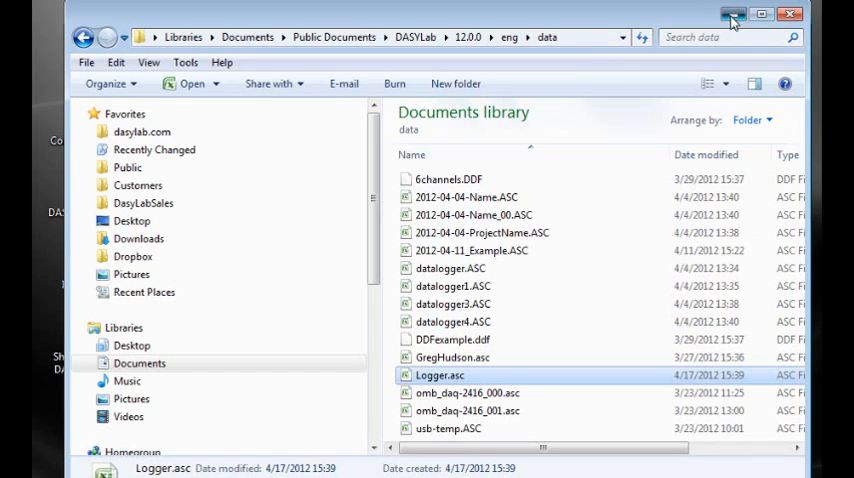
left_click(730, 12)
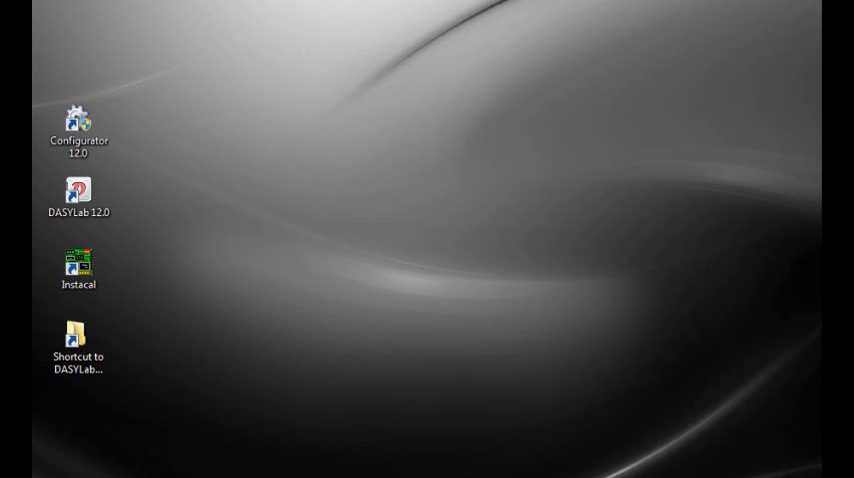
double_click(76, 190)
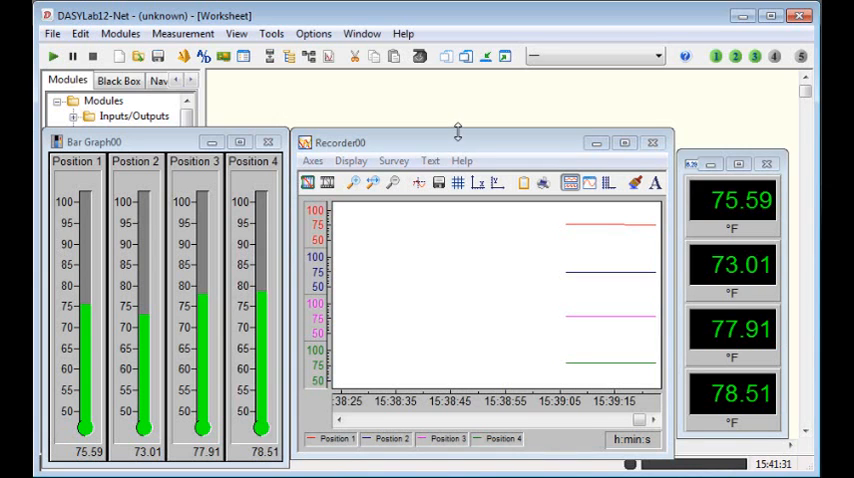